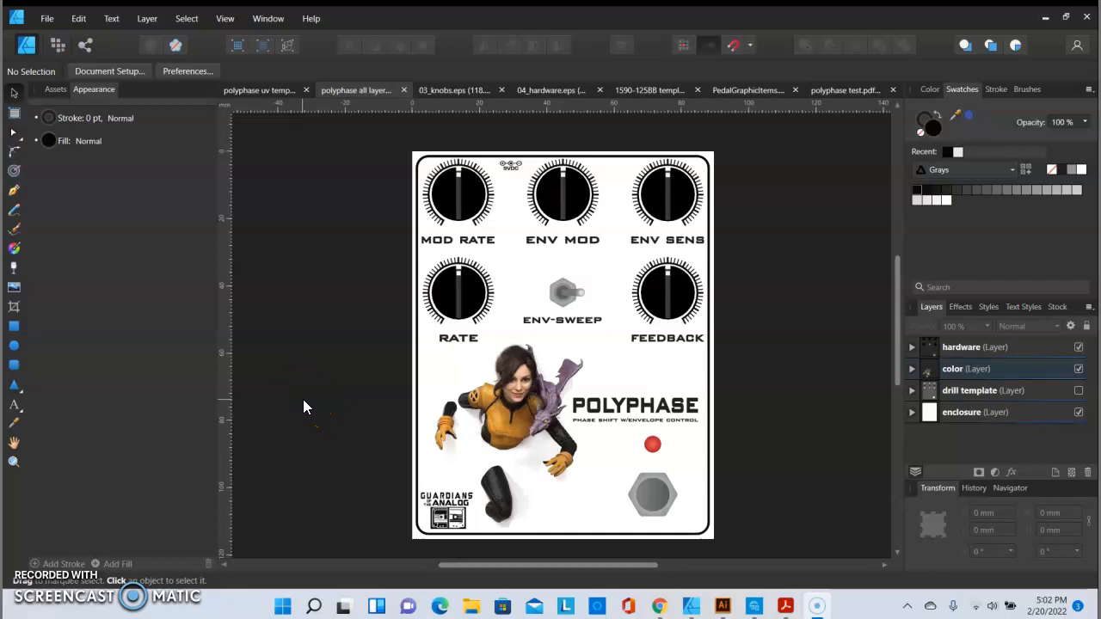
mouse_move(302, 400)
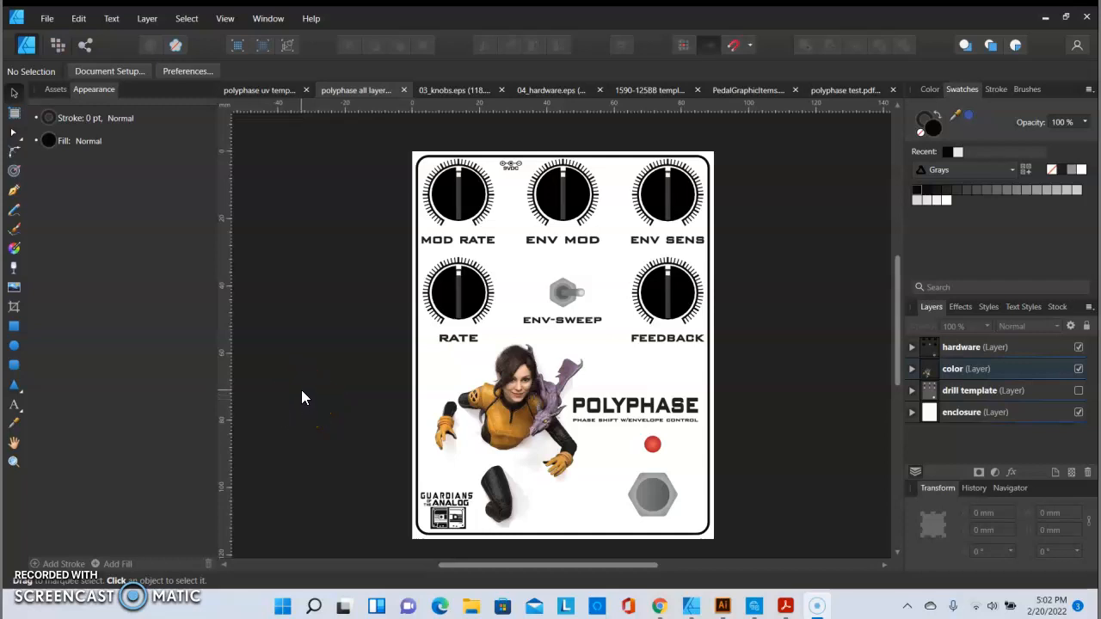
mouse_move(301, 379)
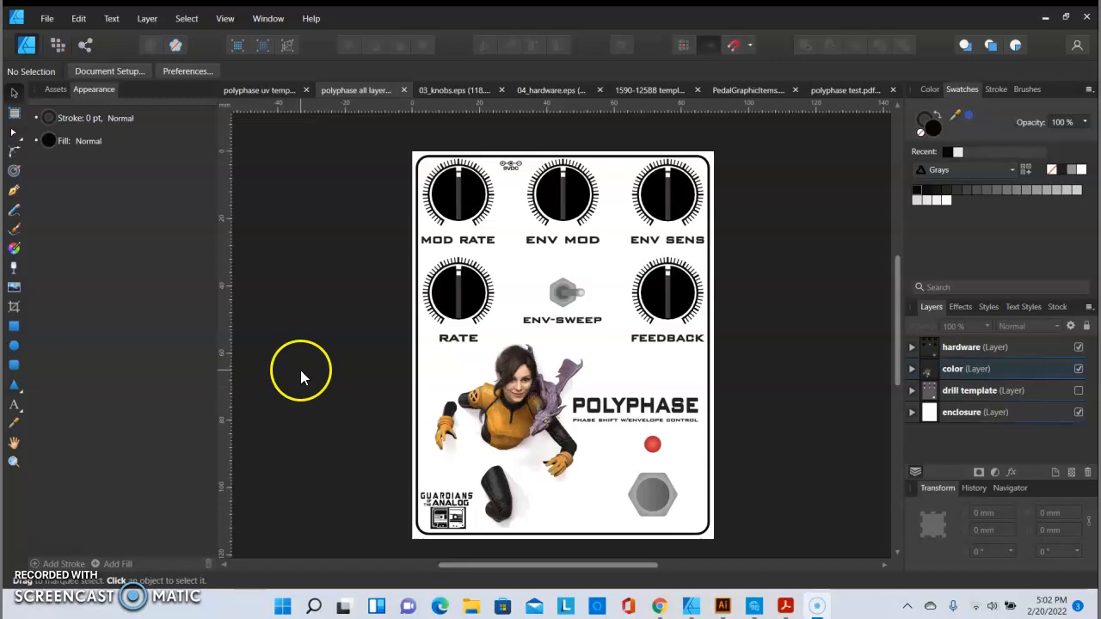
mouse_move(302, 376)
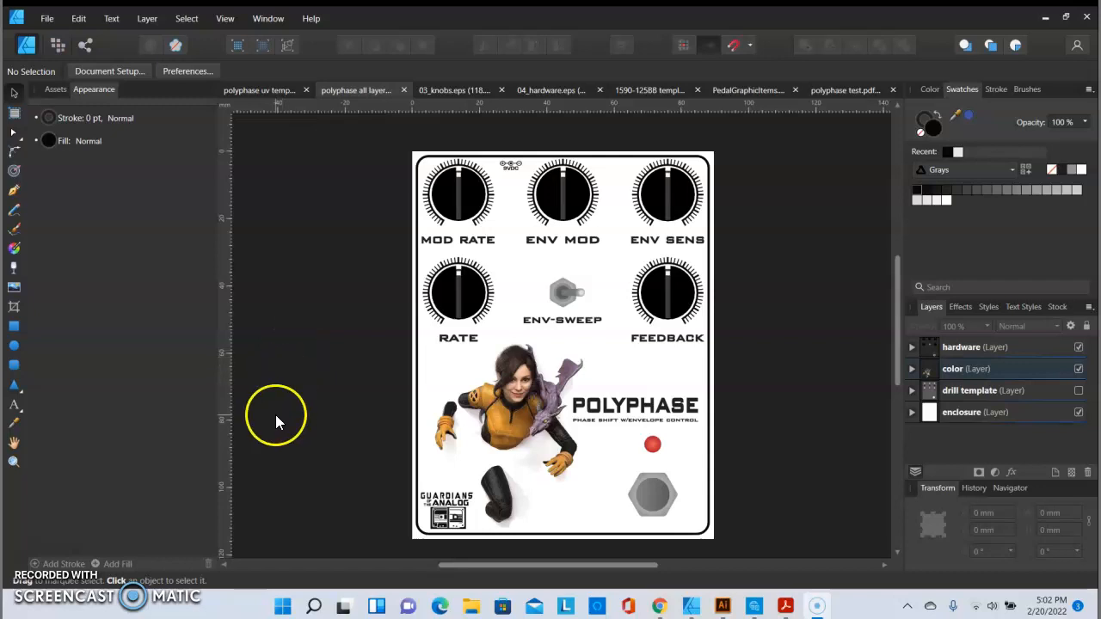
mouse_move(271, 428)
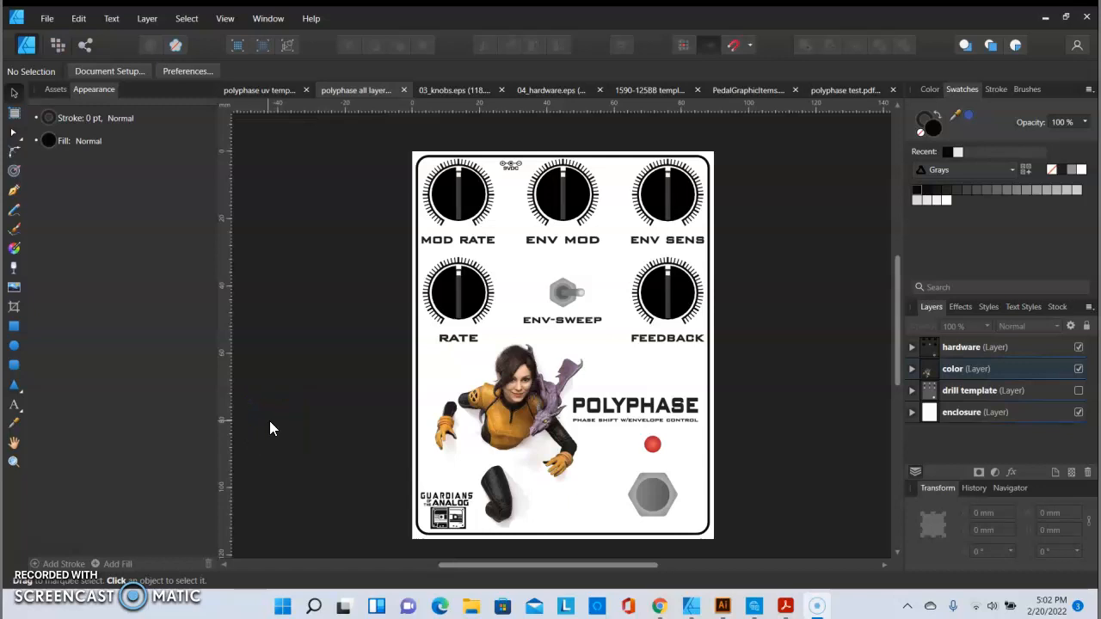
mouse_move(226, 501)
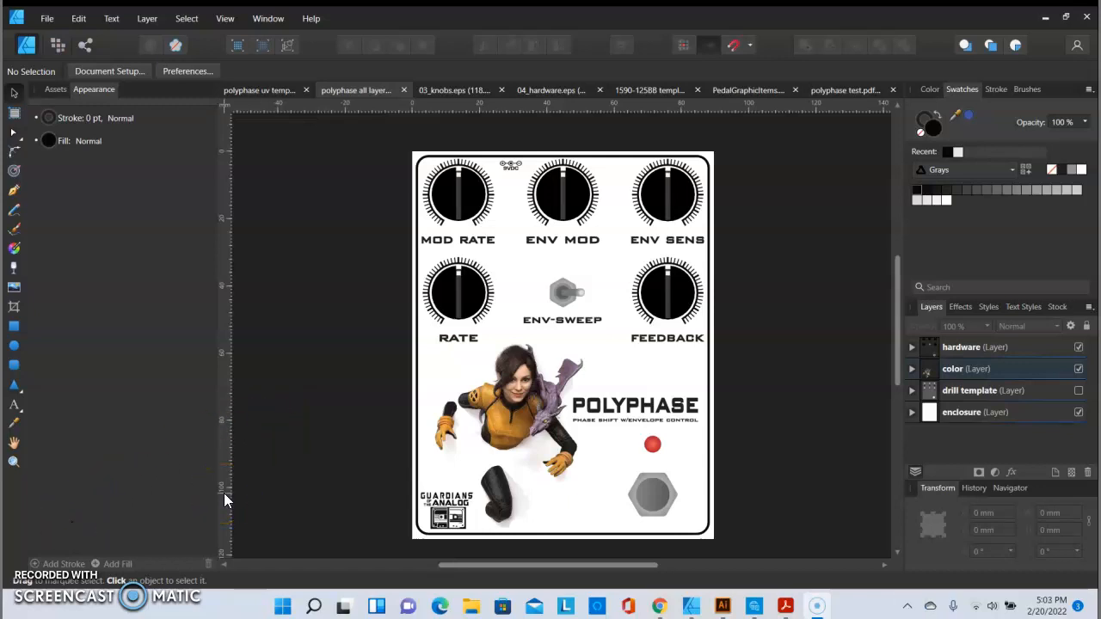
mouse_move(226, 500)
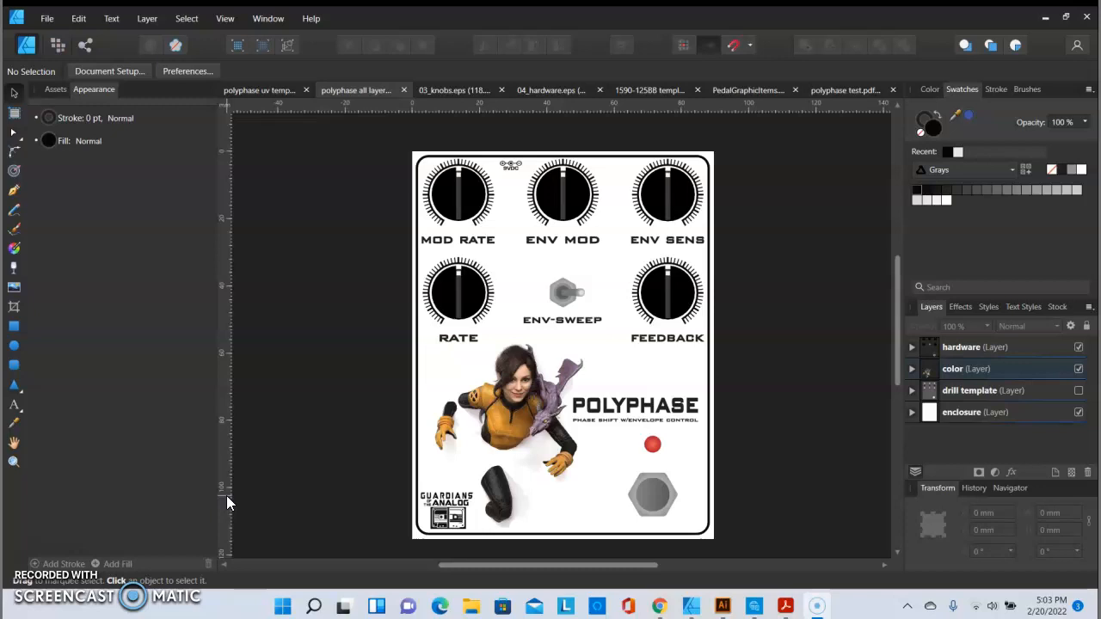
mouse_move(333, 407)
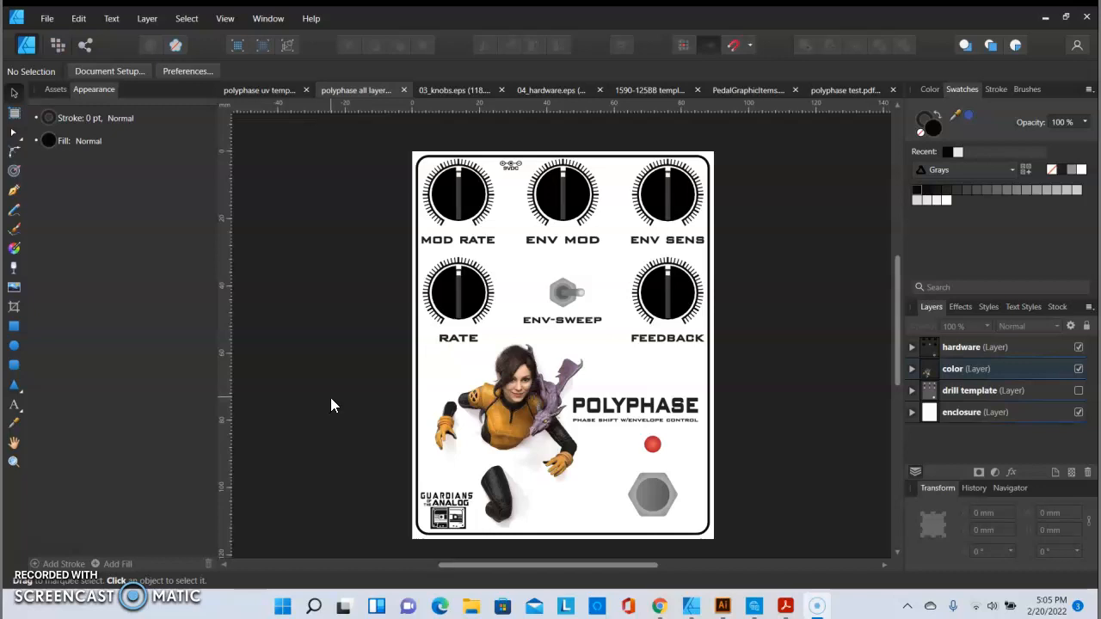
mouse_move(344, 402)
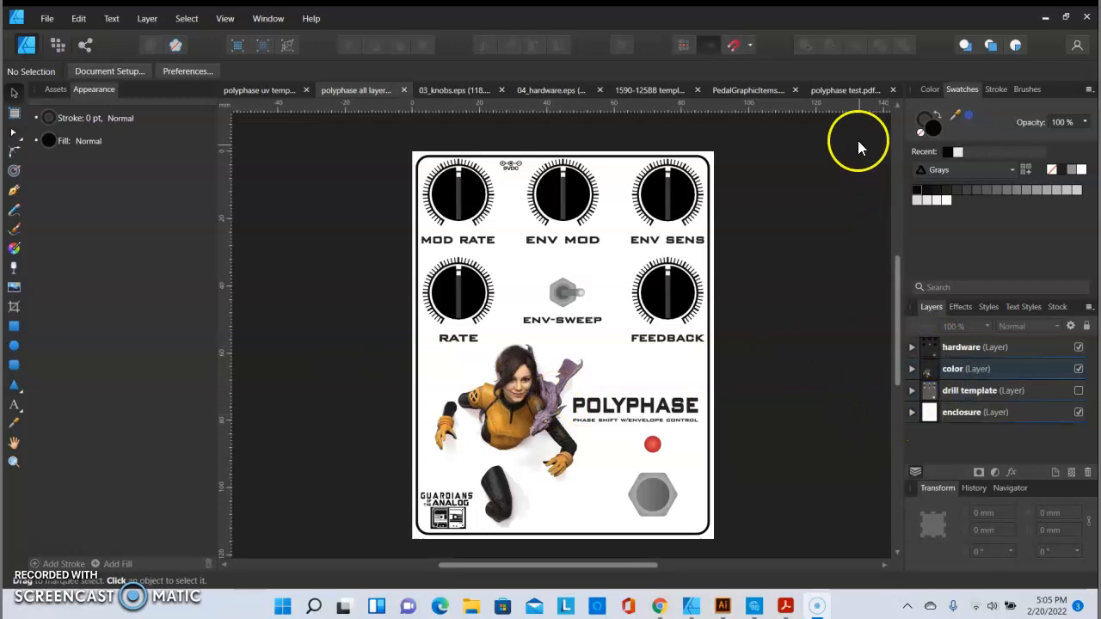
mouse_move(830, 97)
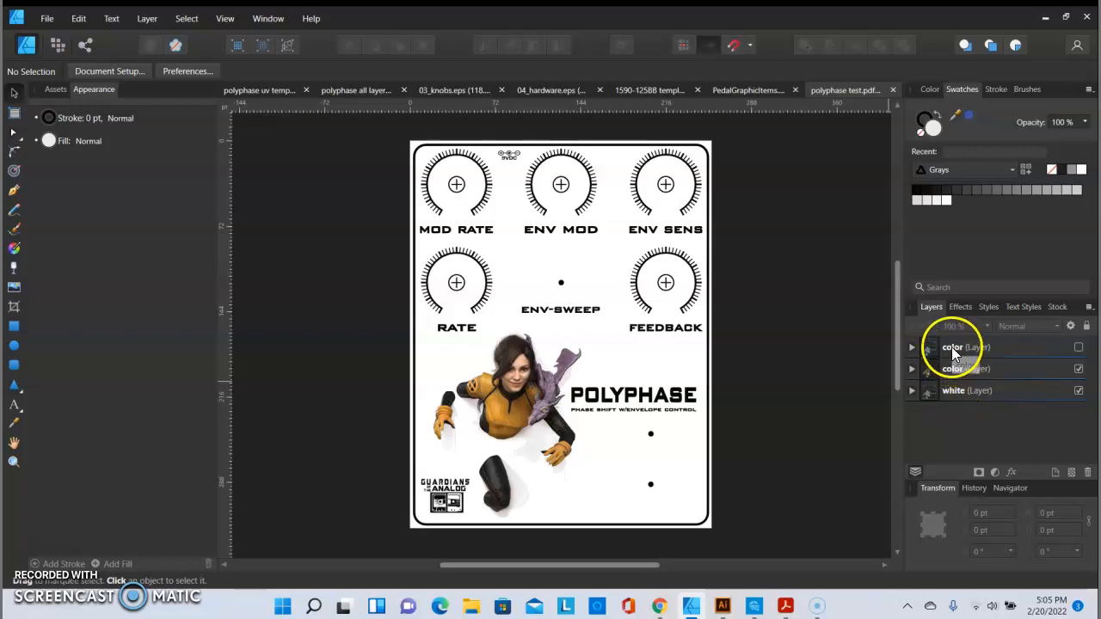
Rename the uppermost duplicate 'color' layer to 'gloss'.
double_click(952, 347)
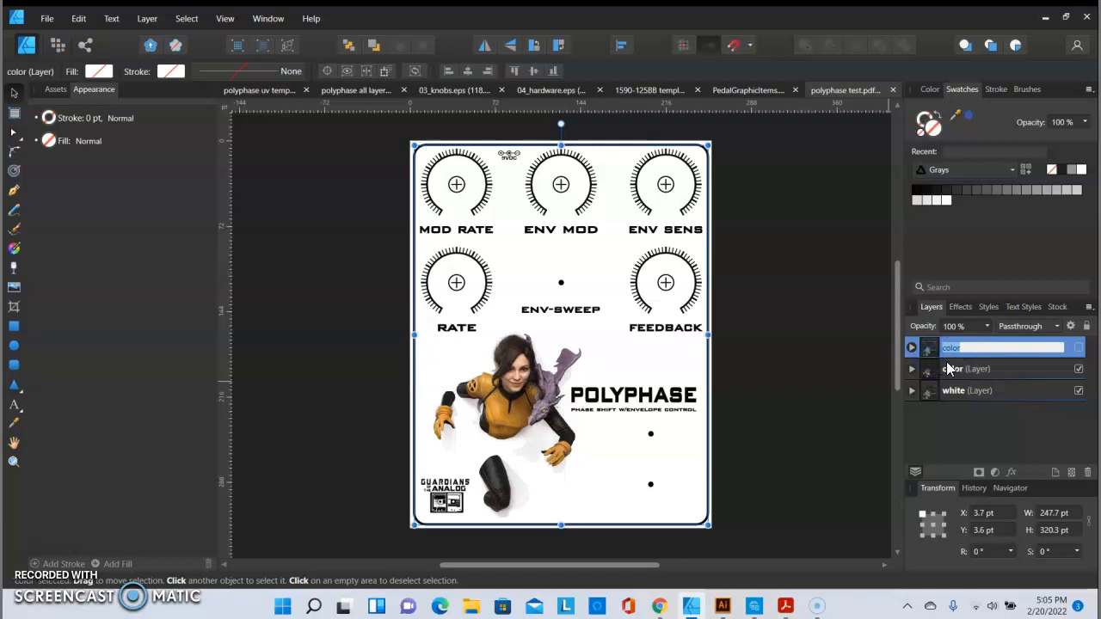
text(gloss)
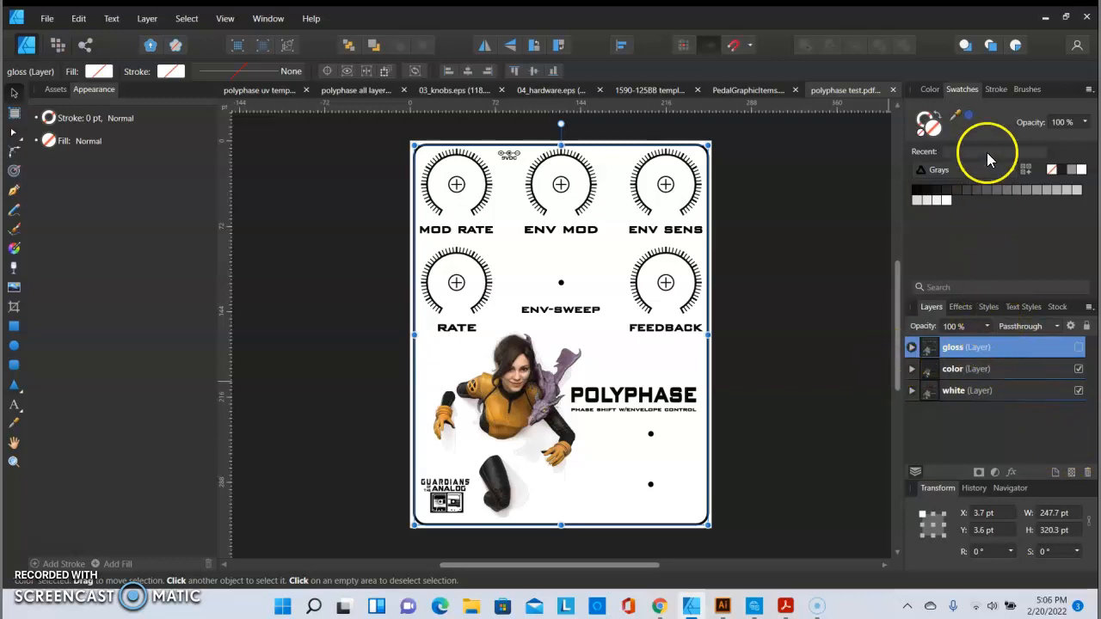
mouse_move(1016, 177)
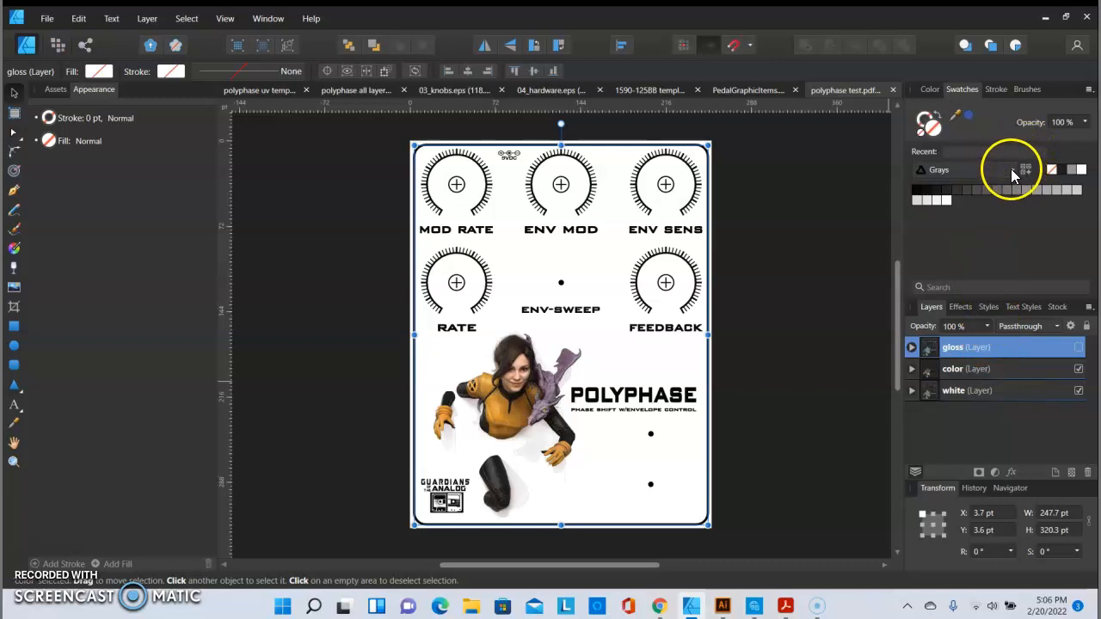
Load the Roland Color System swatches, then hide and re-show the white layer.
click(1025, 170)
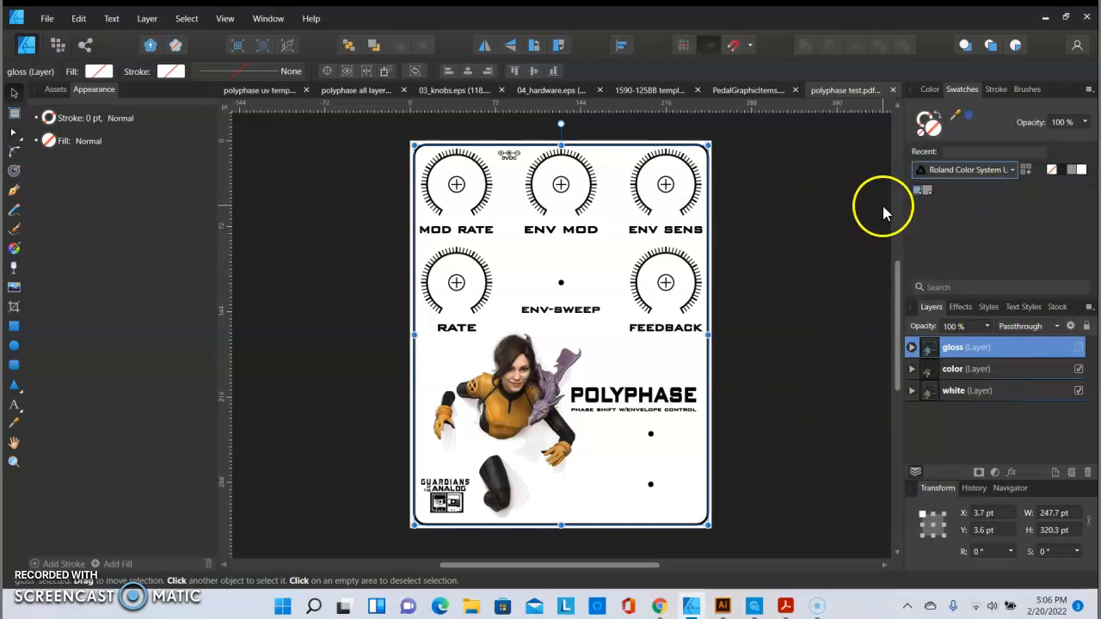
mouse_move(710, 289)
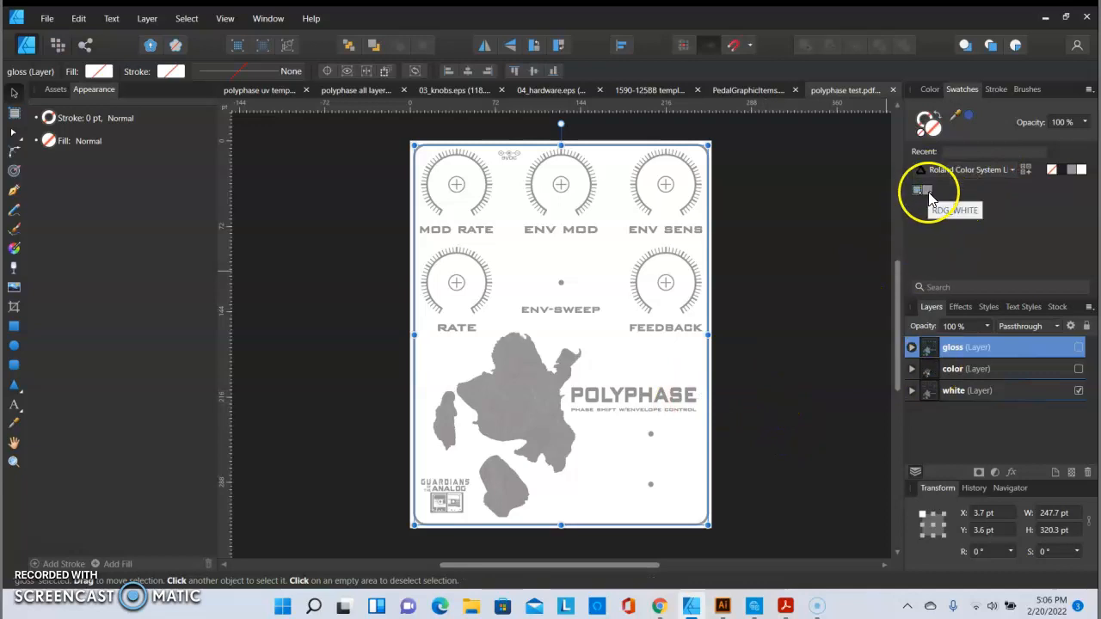
click(1079, 390)
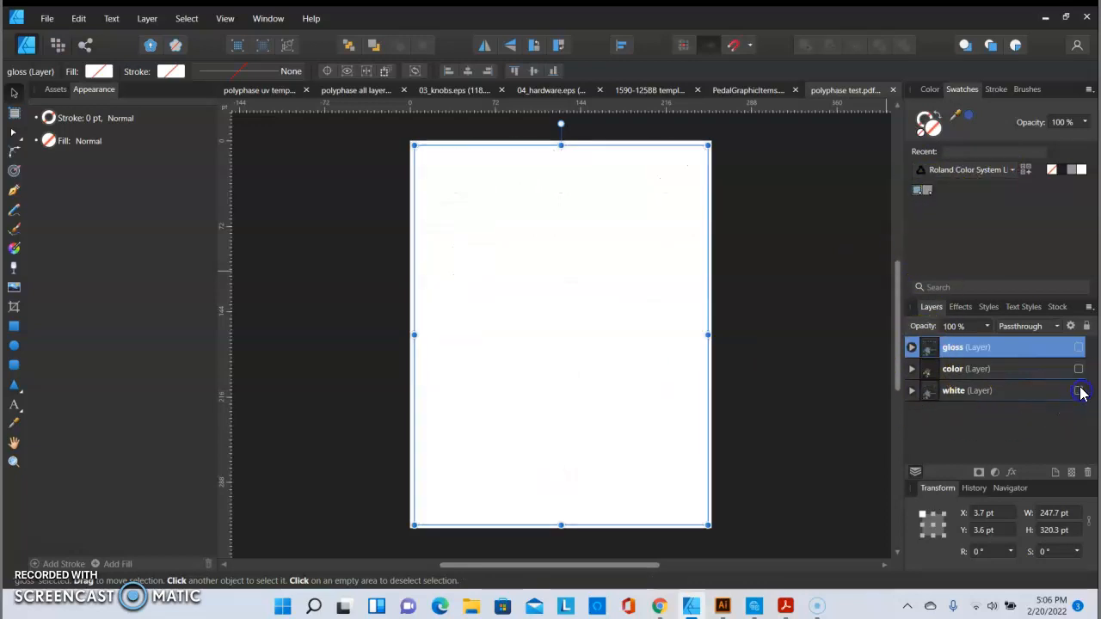
click(1080, 391)
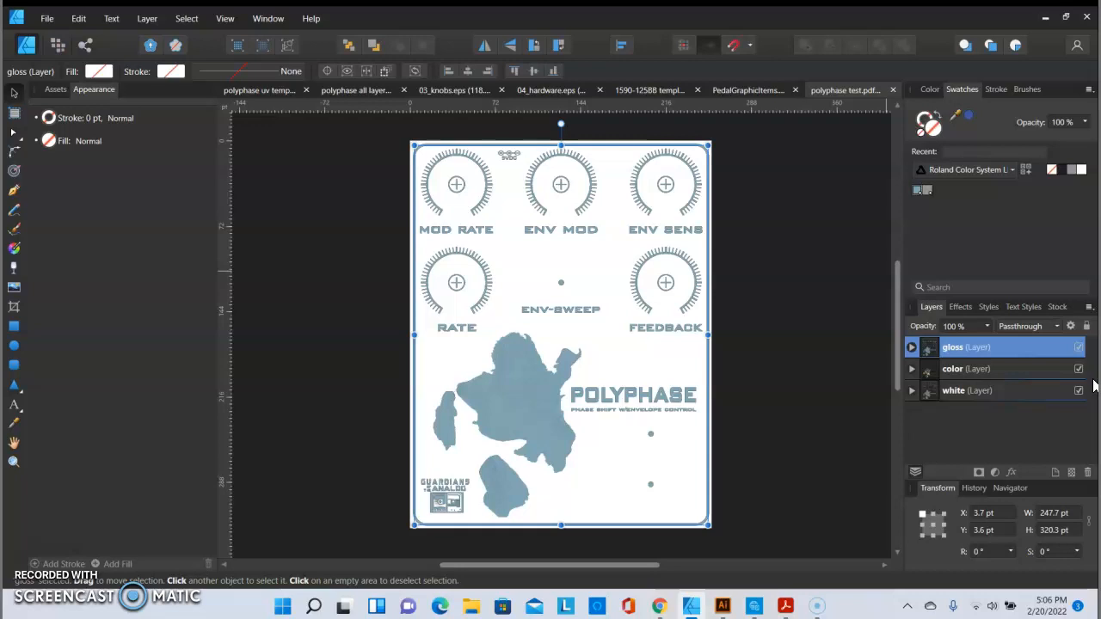
mouse_move(93, 524)
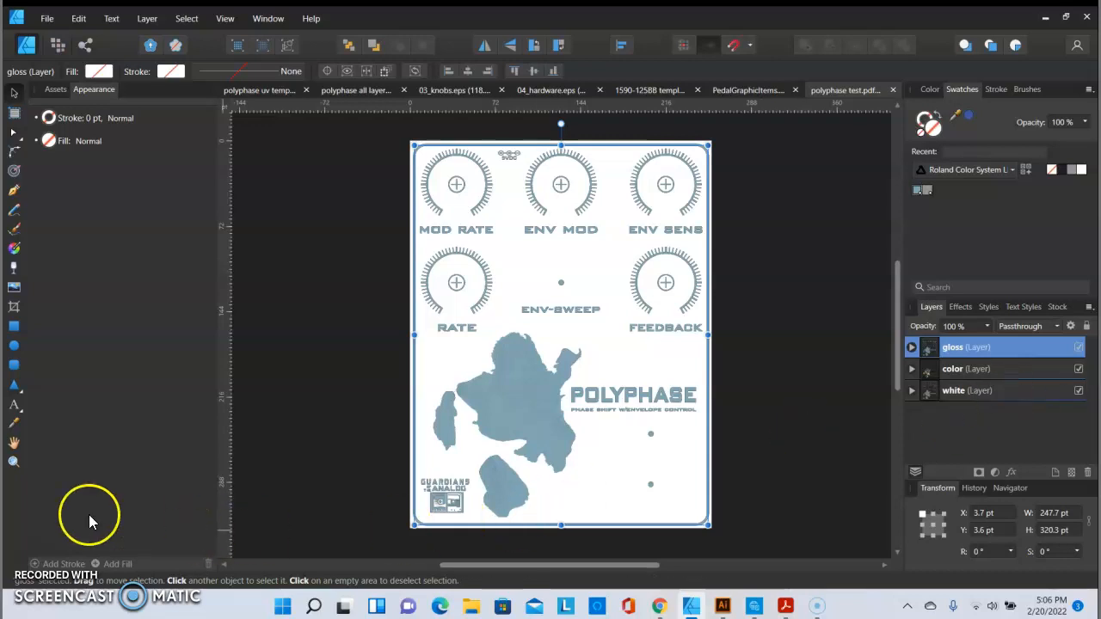
mouse_move(364, 380)
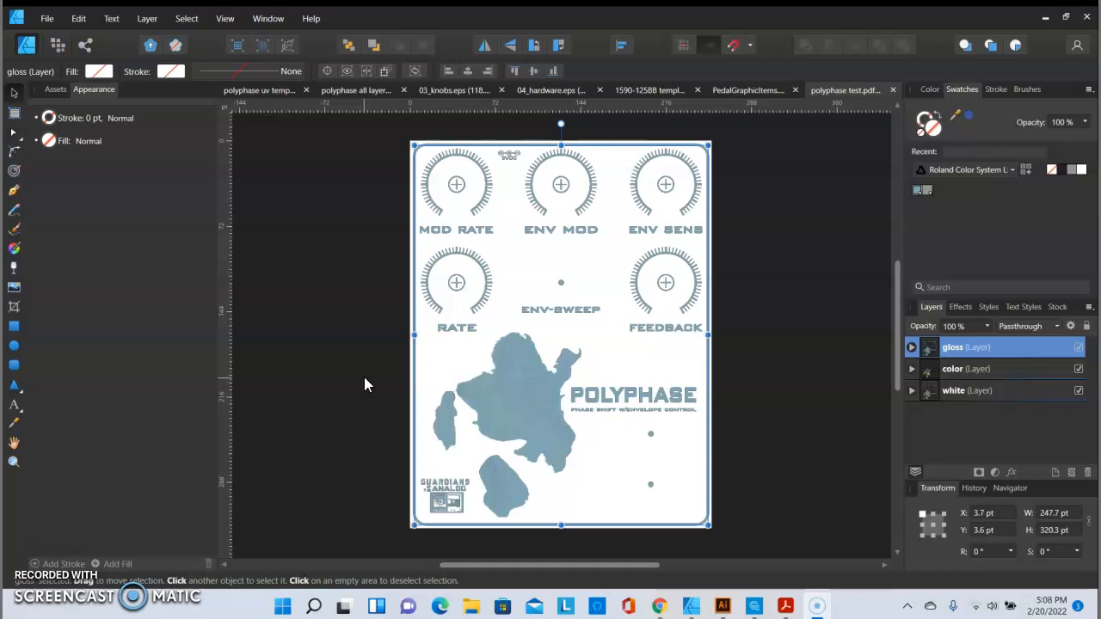
mouse_move(368, 382)
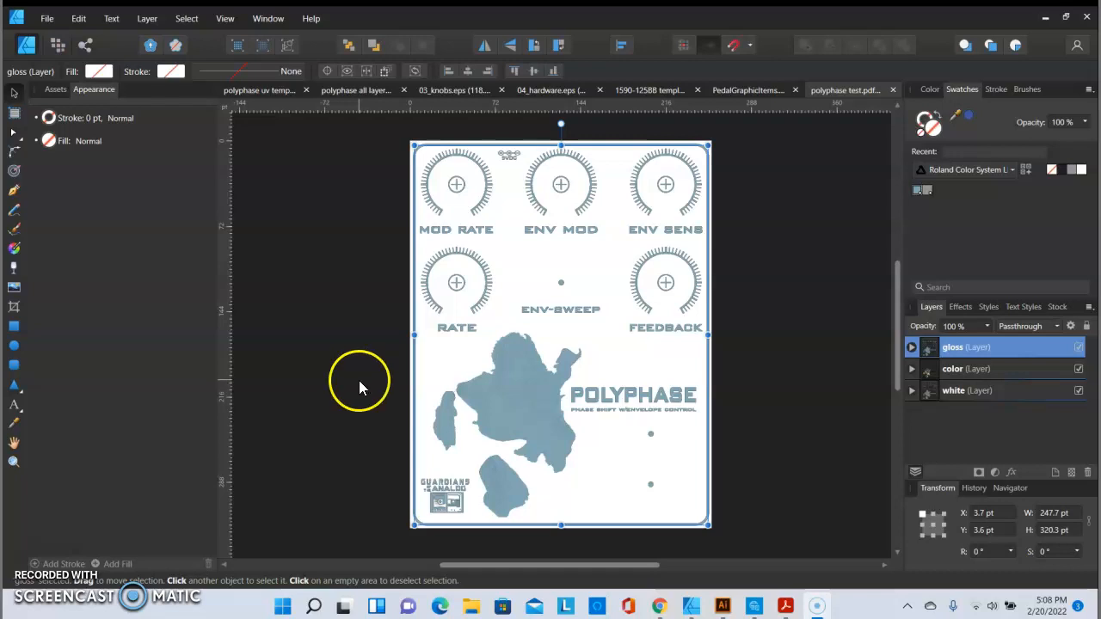
Set the PDF export to the PDF (for print) preset, 300 DPI, whole document.
click(47, 18)
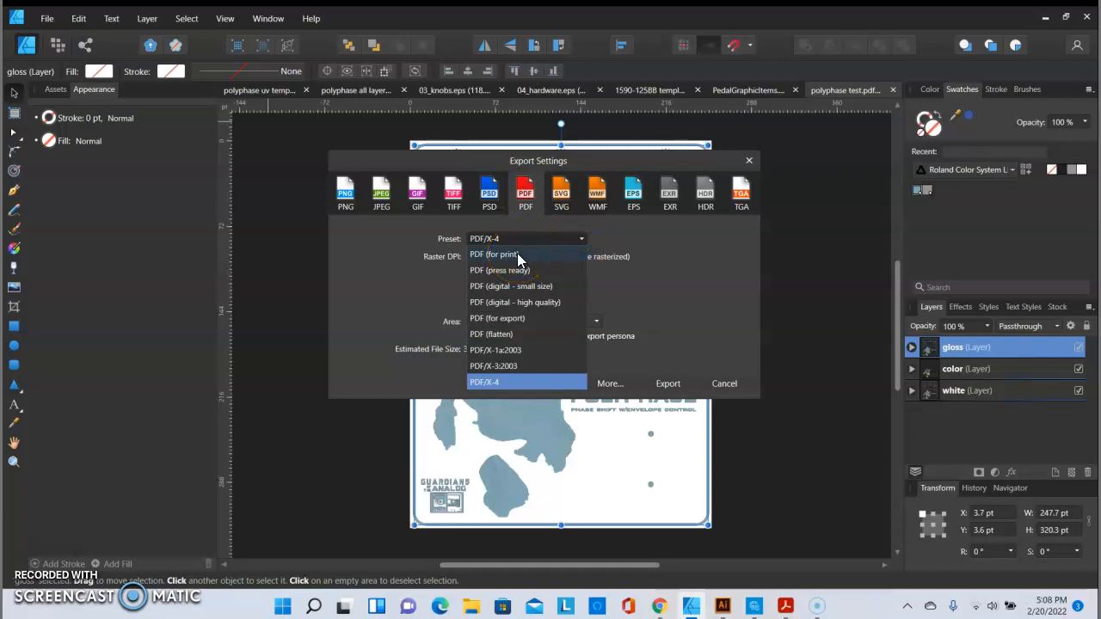
click(494, 254)
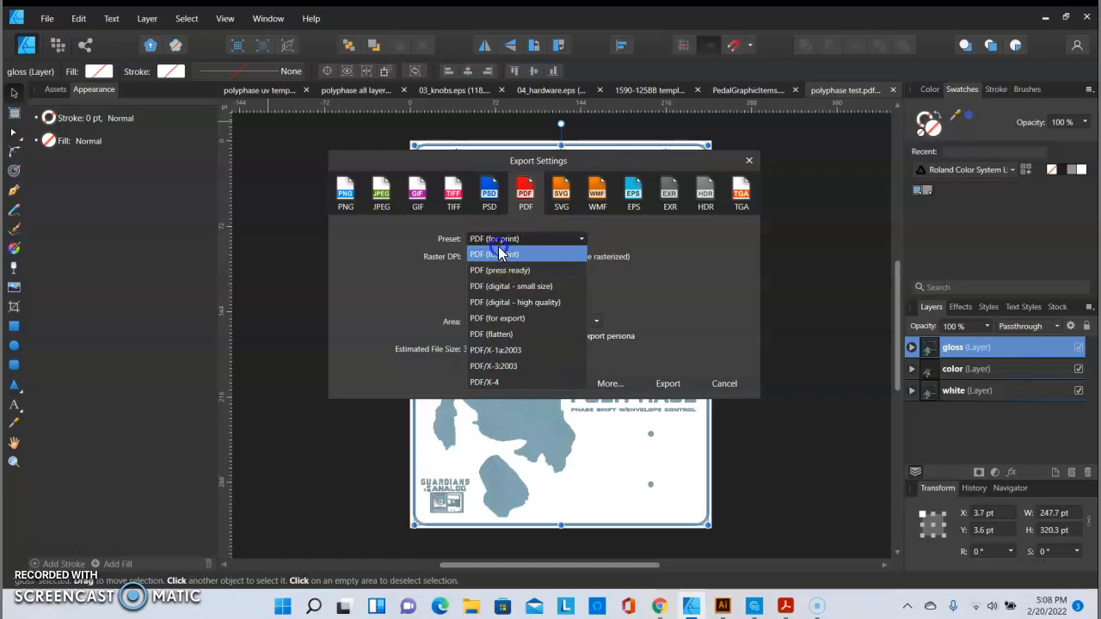
click(527, 238)
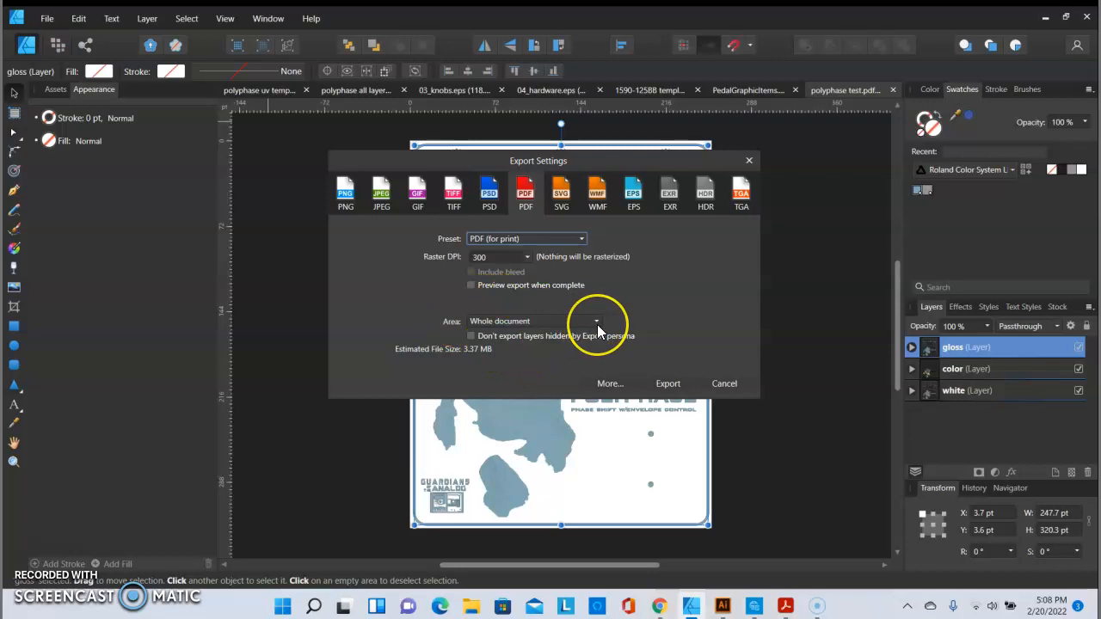
click(596, 321)
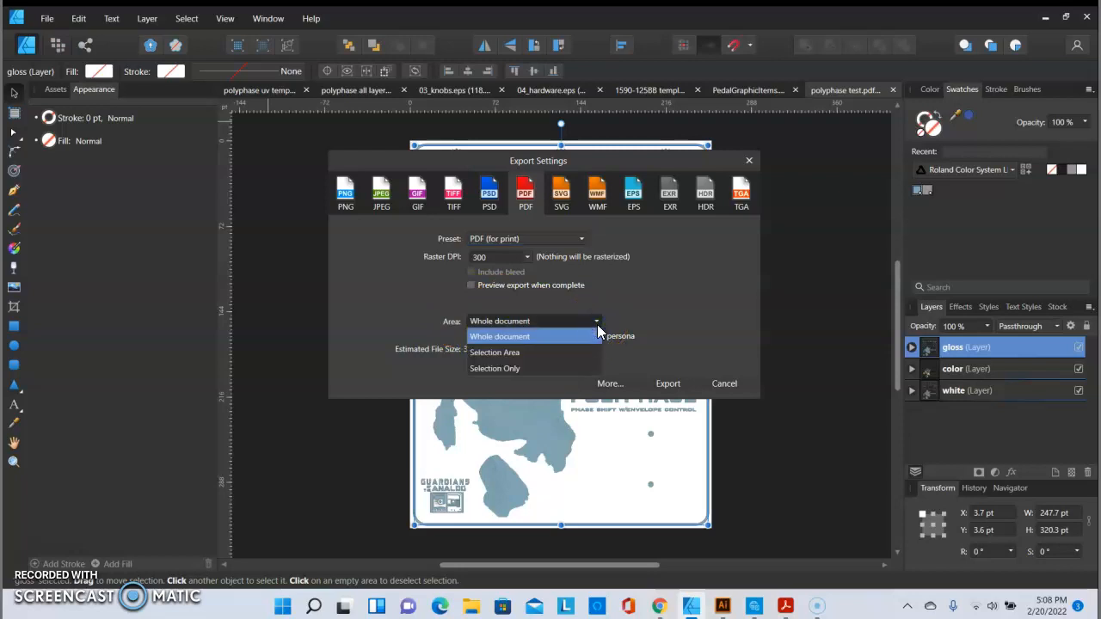
mouse_move(598, 333)
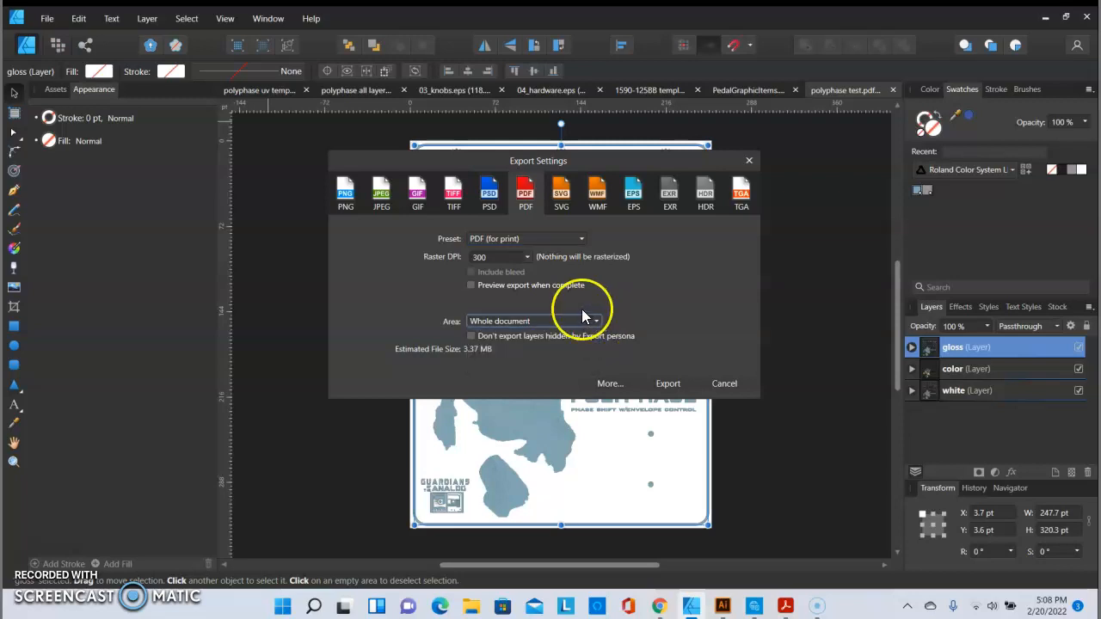
mouse_move(699, 317)
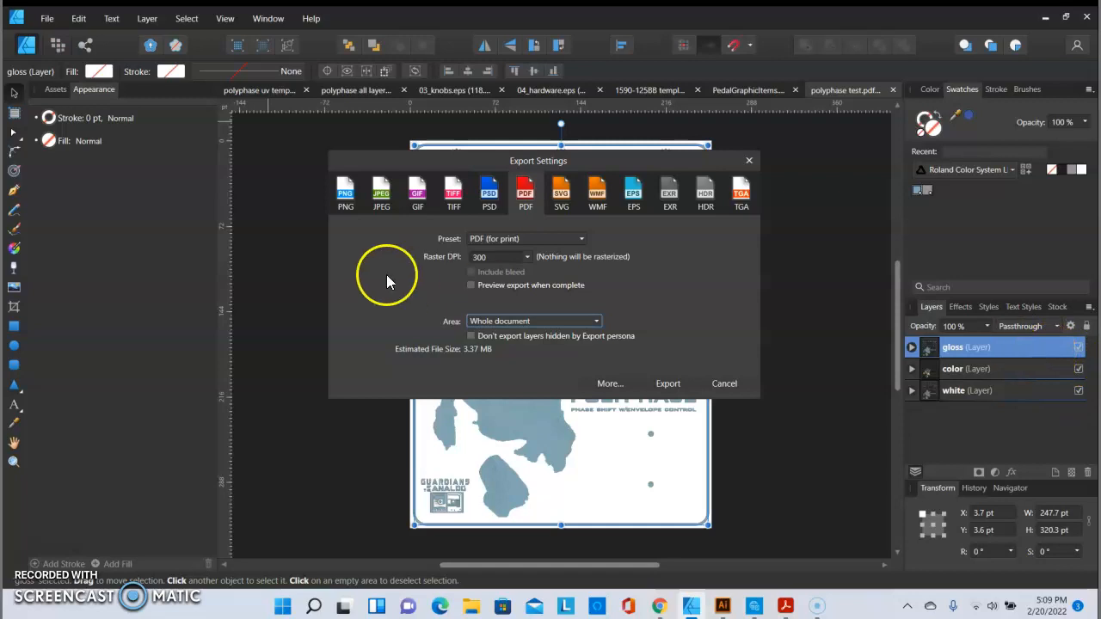
mouse_move(388, 357)
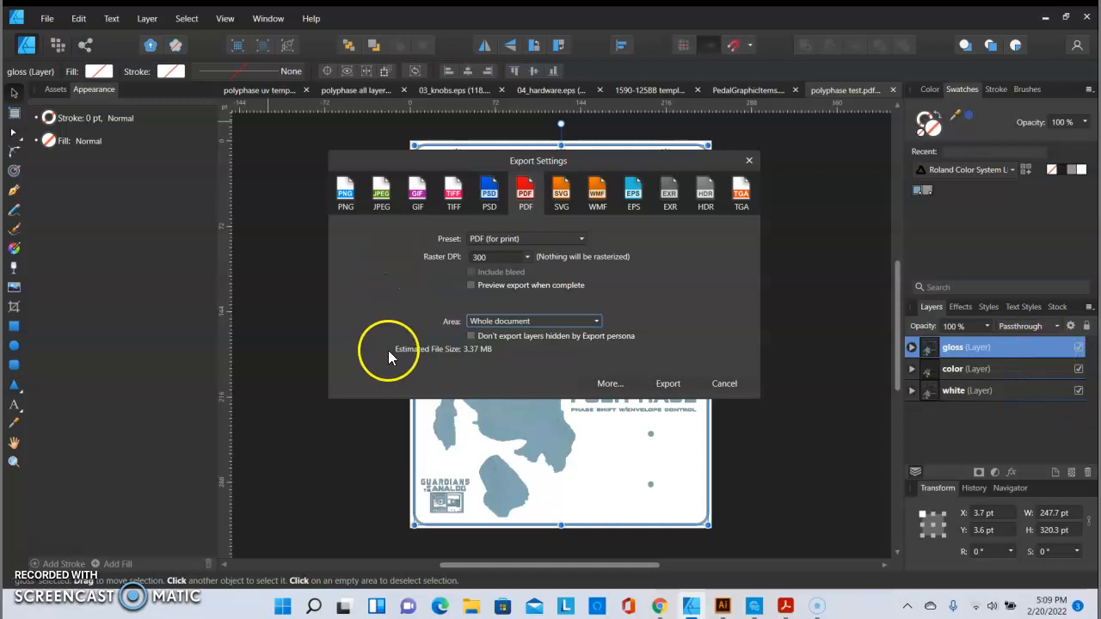
mouse_move(517, 365)
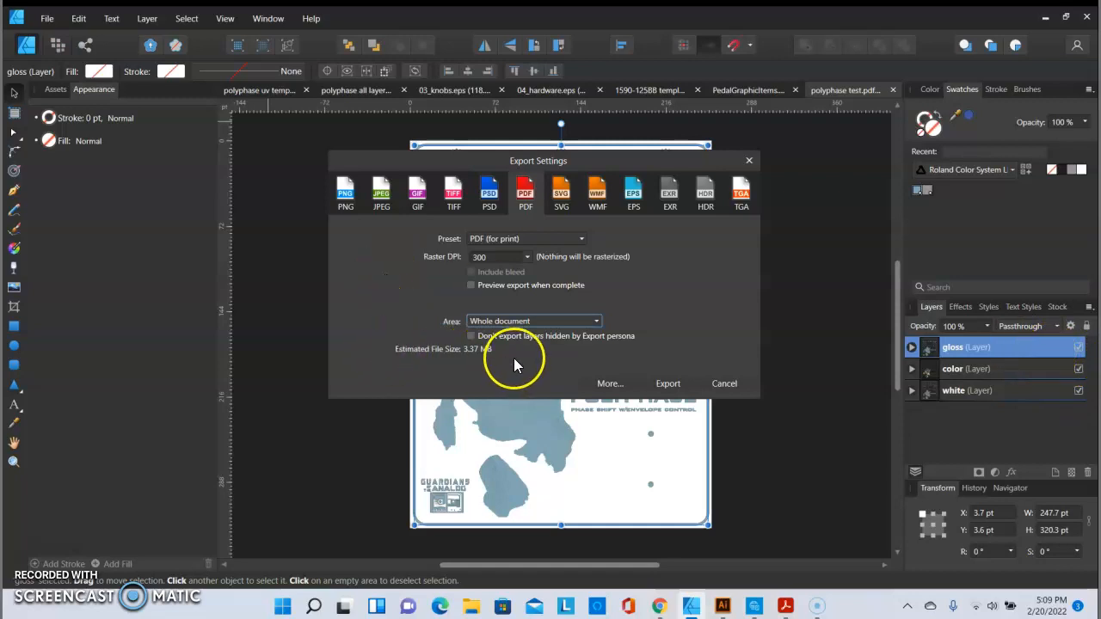
Export the PDF as 'polyphase test 2' into the tutorial folder.
click(668, 384)
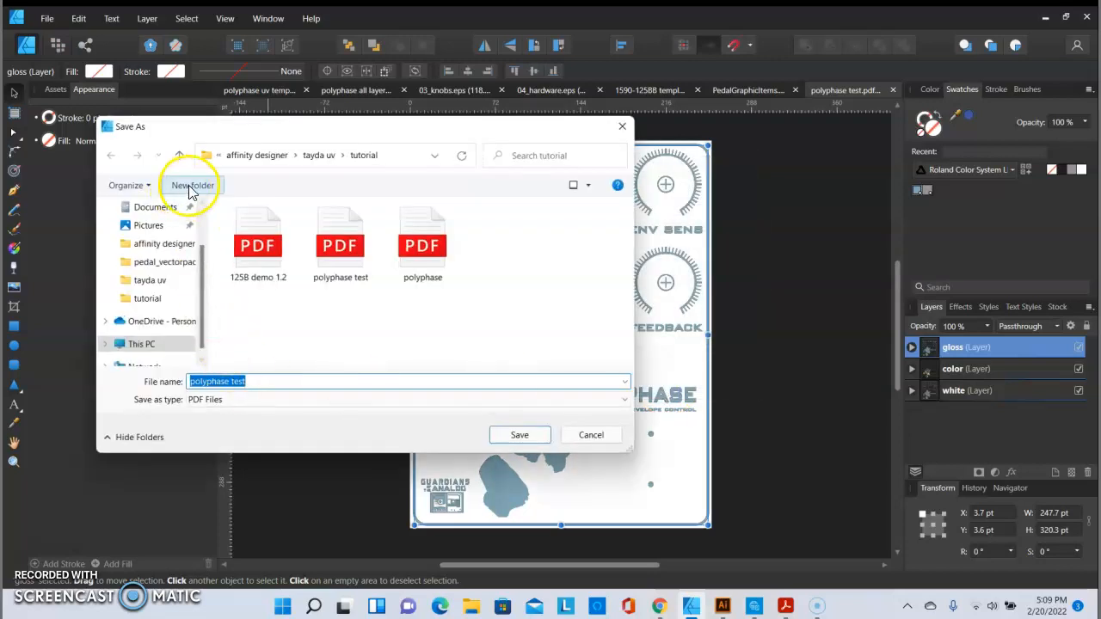
mouse_move(376, 198)
text( 2)
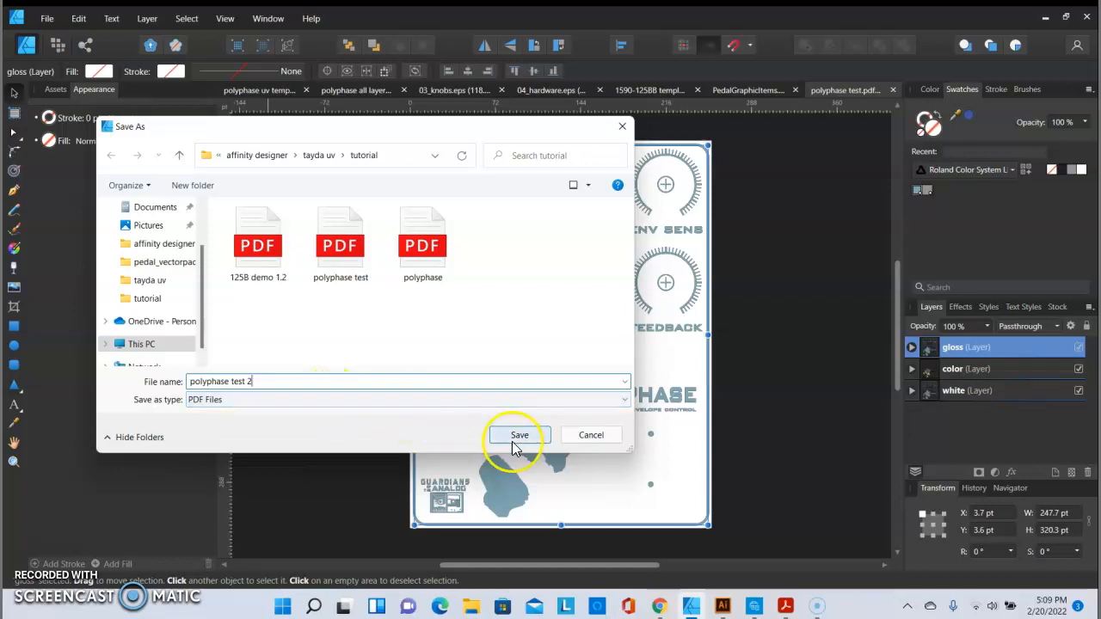
click(518, 435)
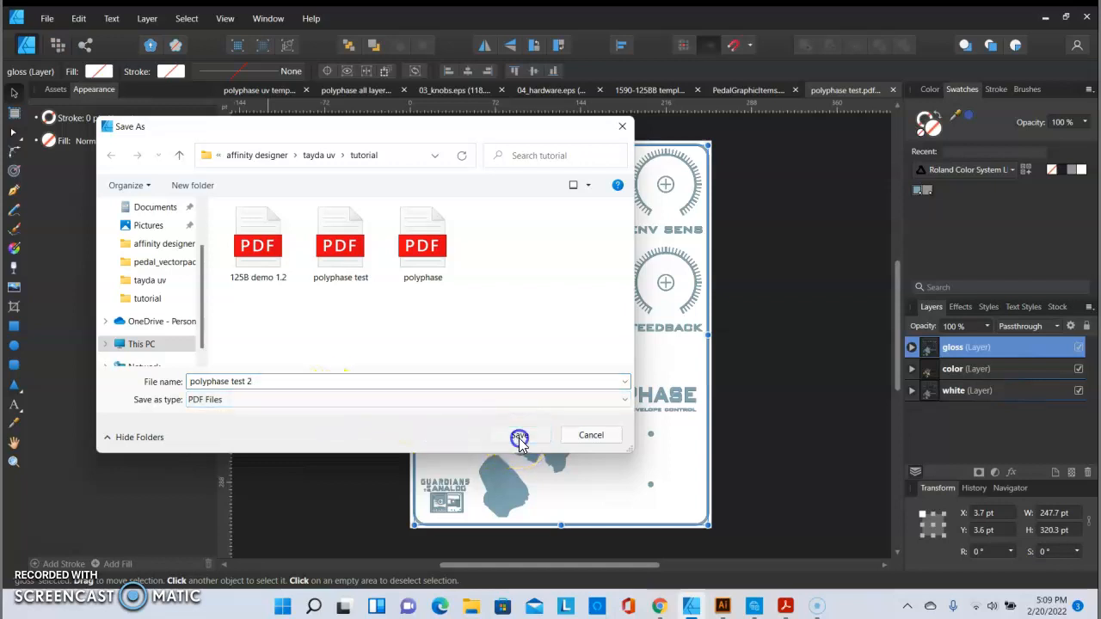
click(518, 436)
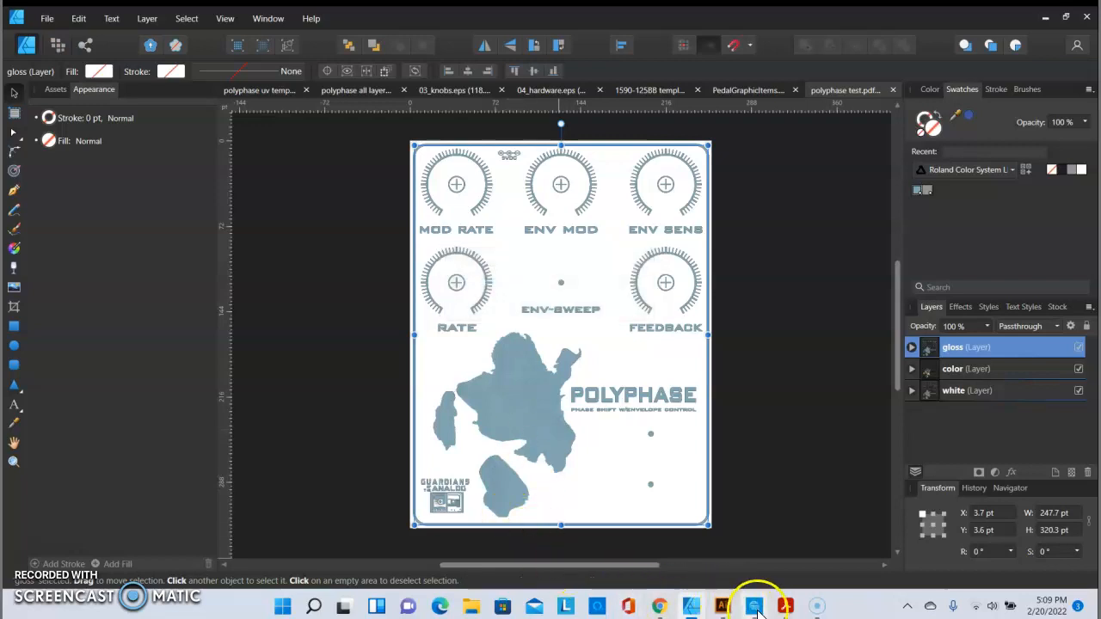
Open 'polyphase test 2' from the tutorial folder in Acrobat Reader.
click(784, 607)
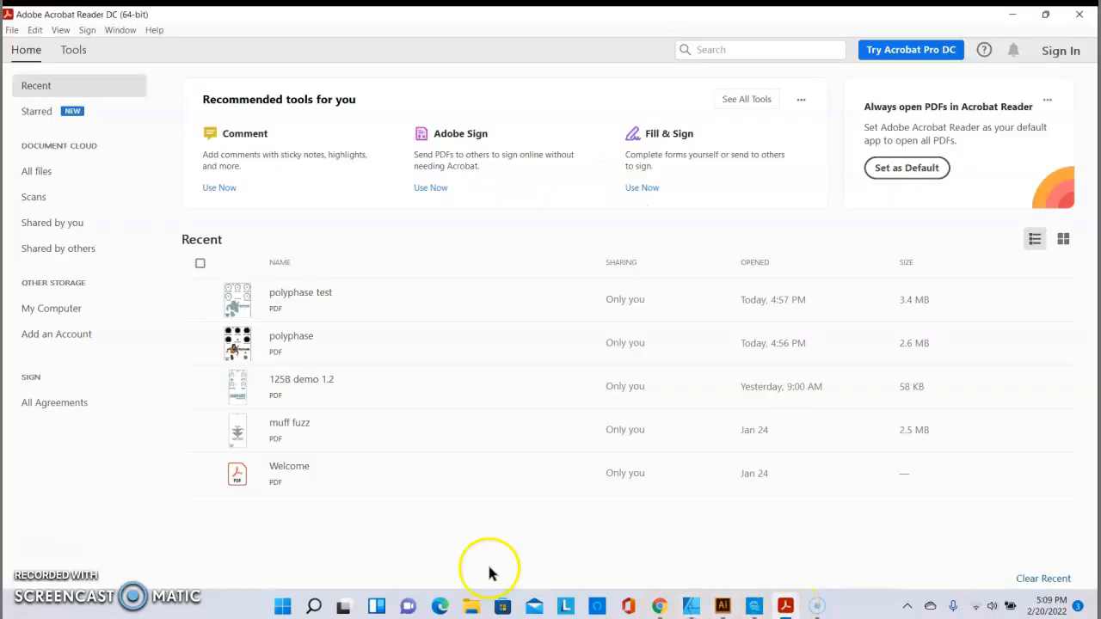
mouse_move(12, 30)
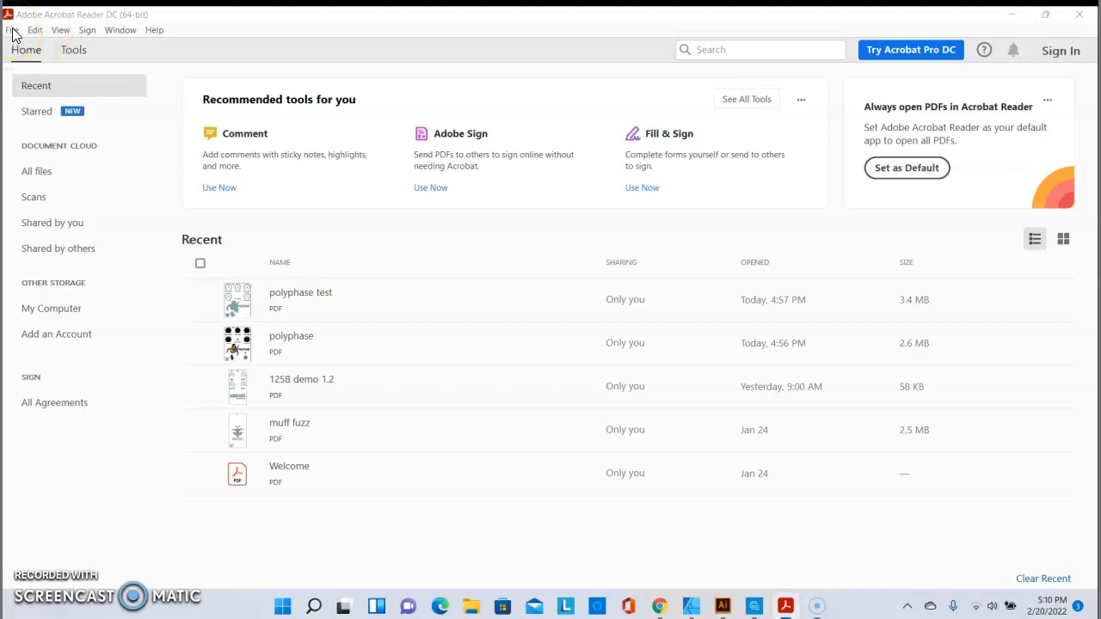
click(12, 30)
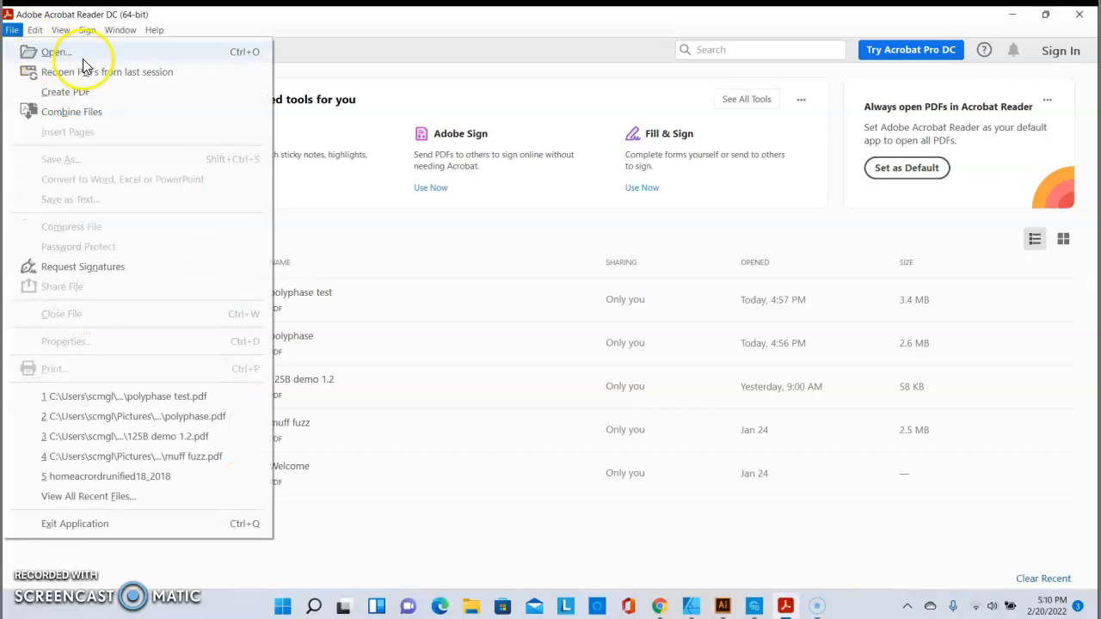
click(57, 52)
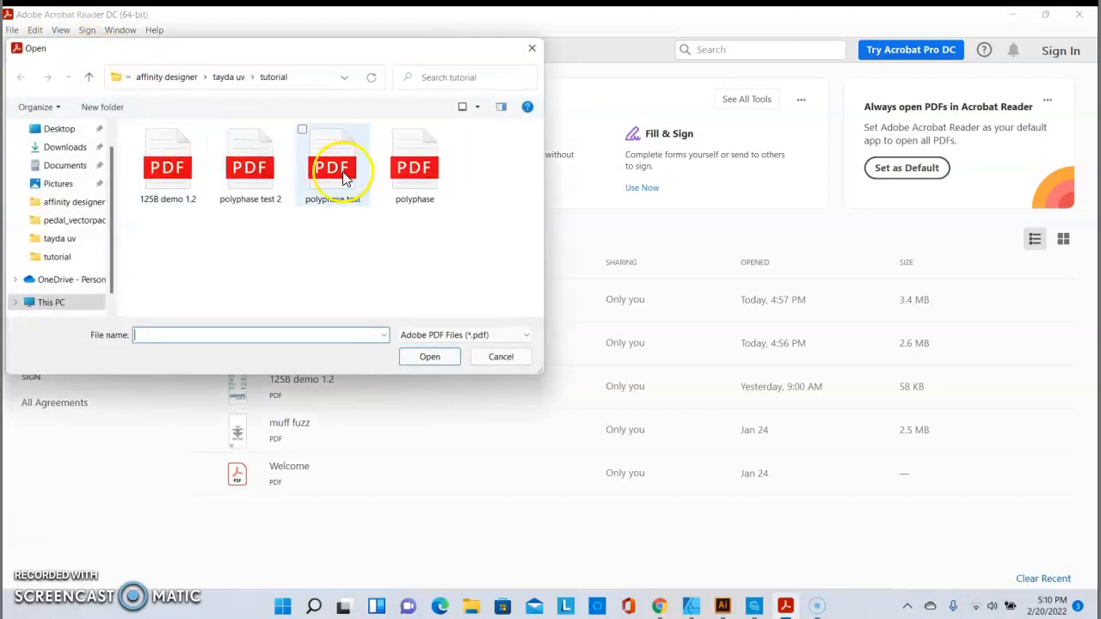
mouse_move(250, 163)
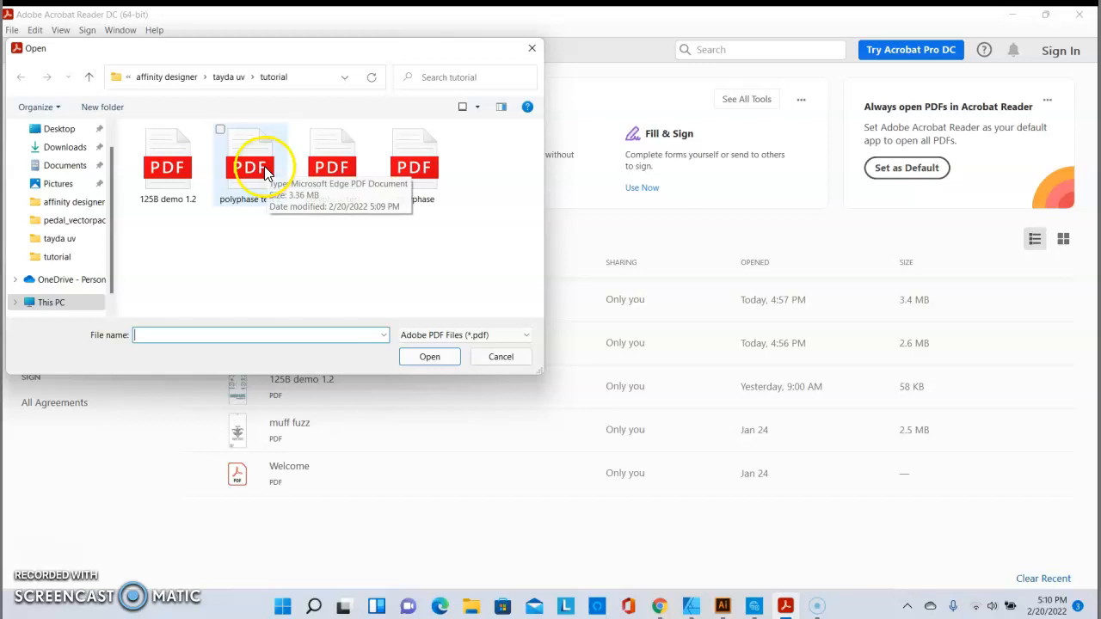
double_click(252, 163)
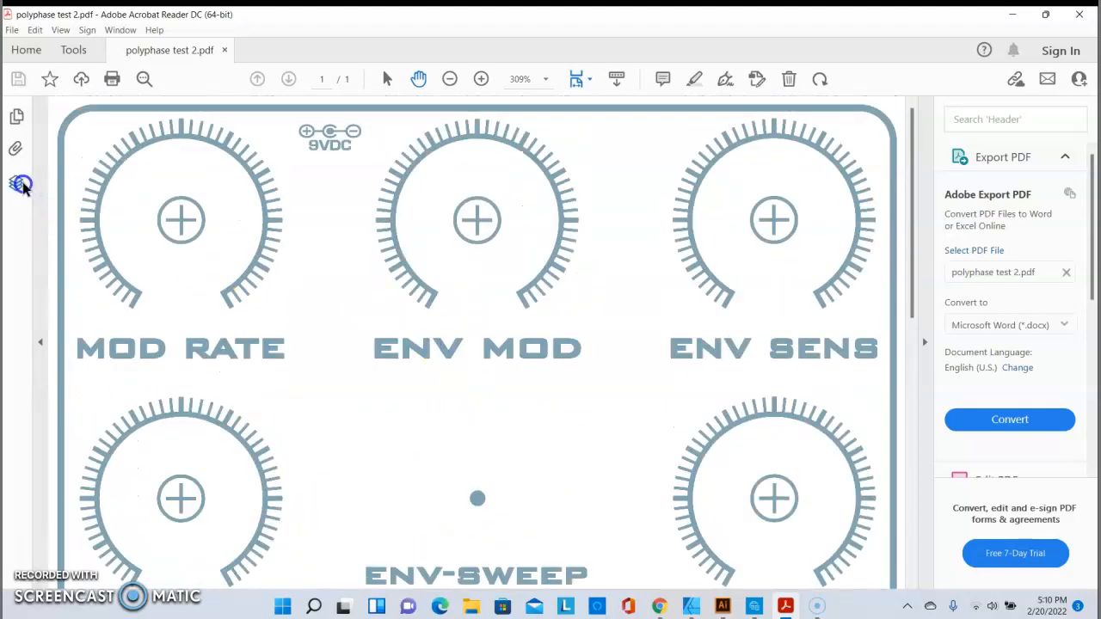
Show the PDF's layers, toggle gloss and white visibility, and restore gloss.
click(18, 183)
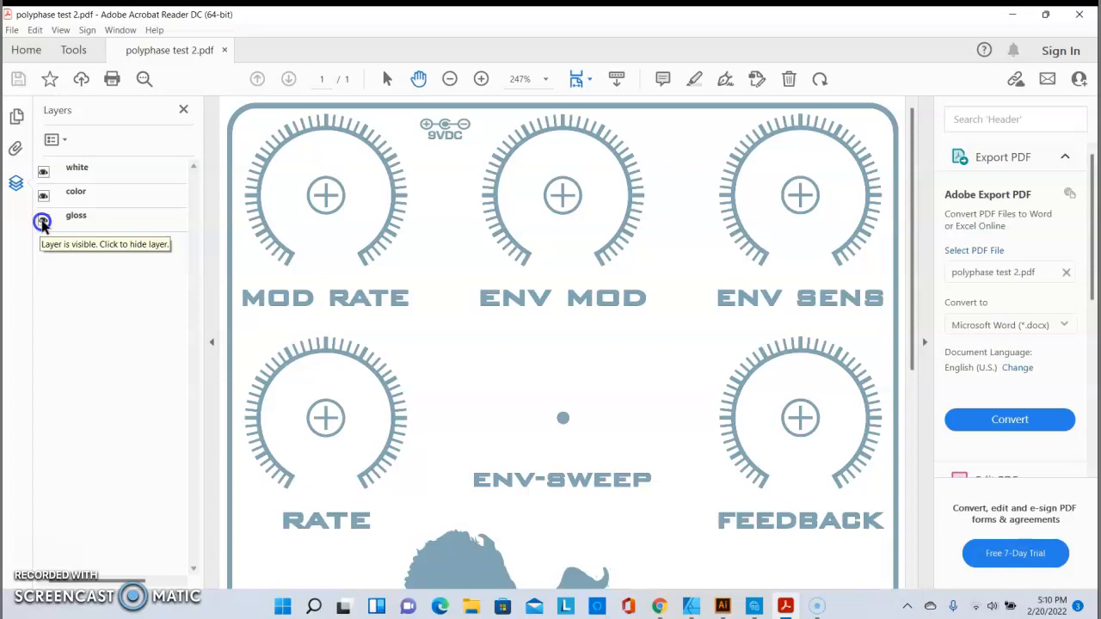
click(43, 221)
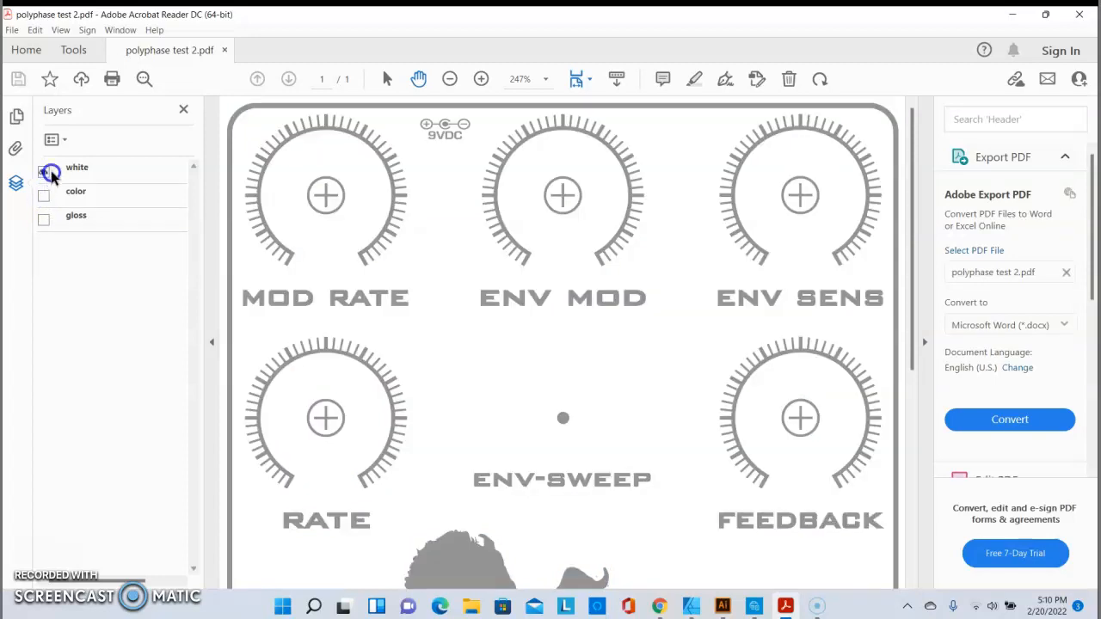
click(44, 175)
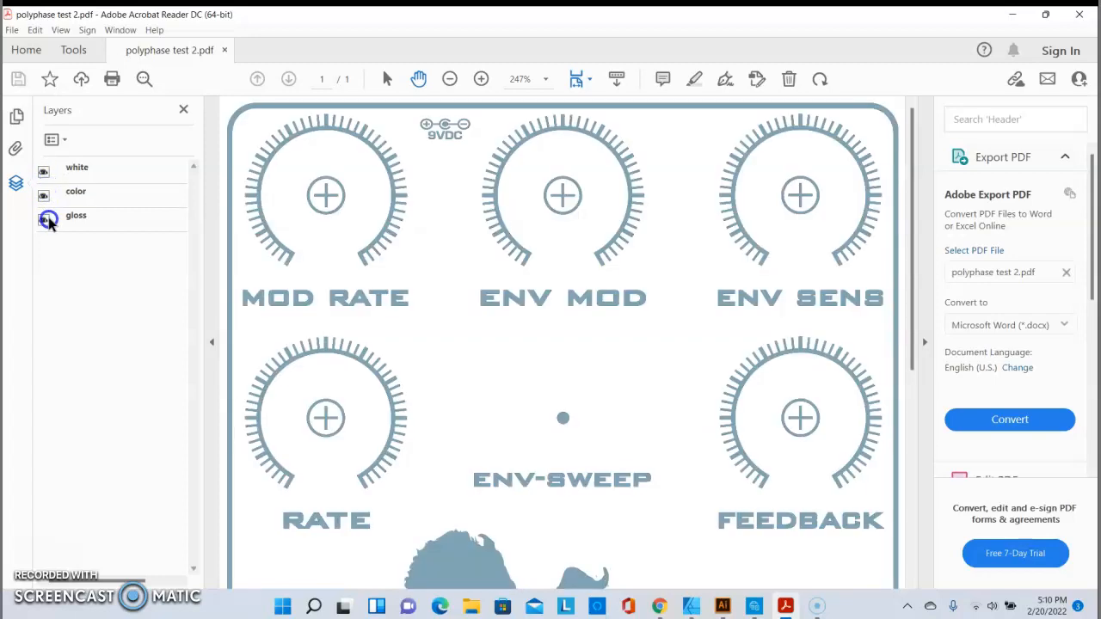
click(44, 217)
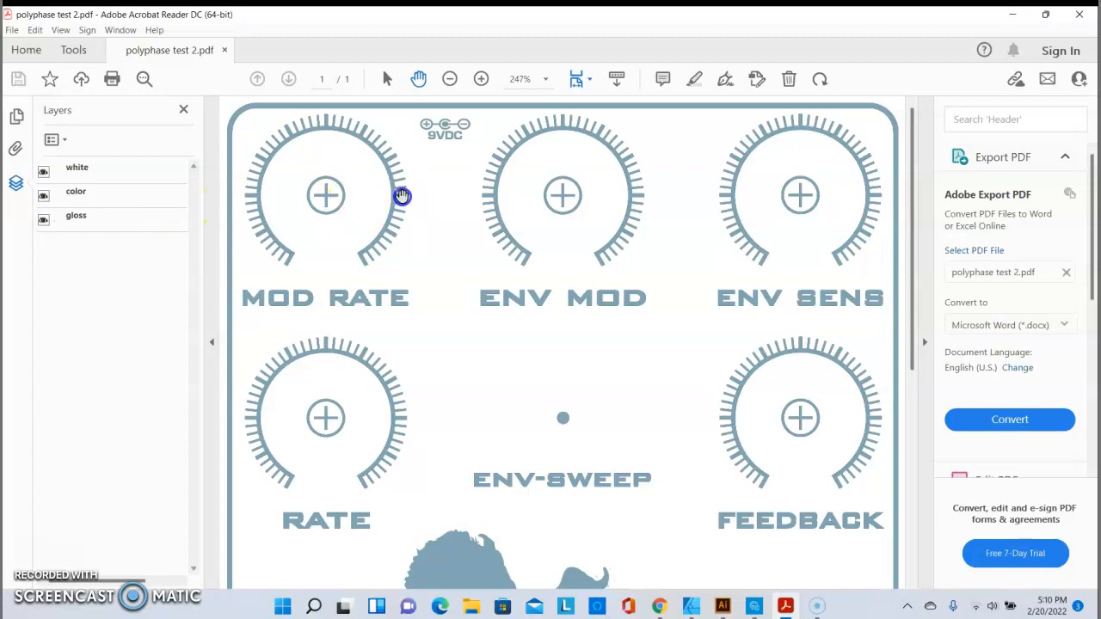
mouse_move(466, 282)
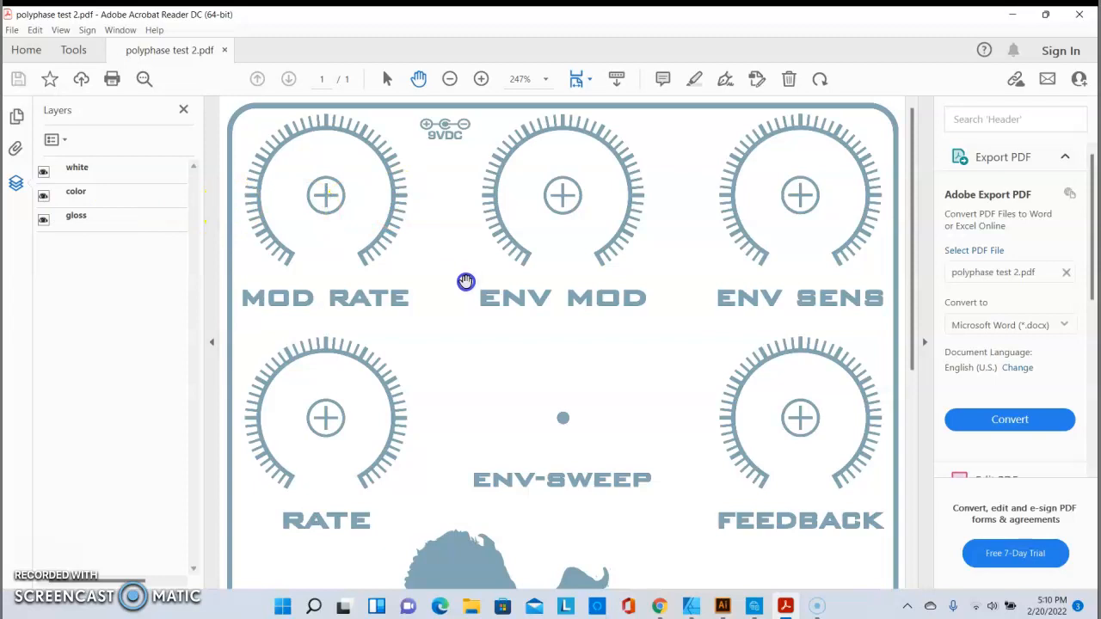
mouse_move(459, 283)
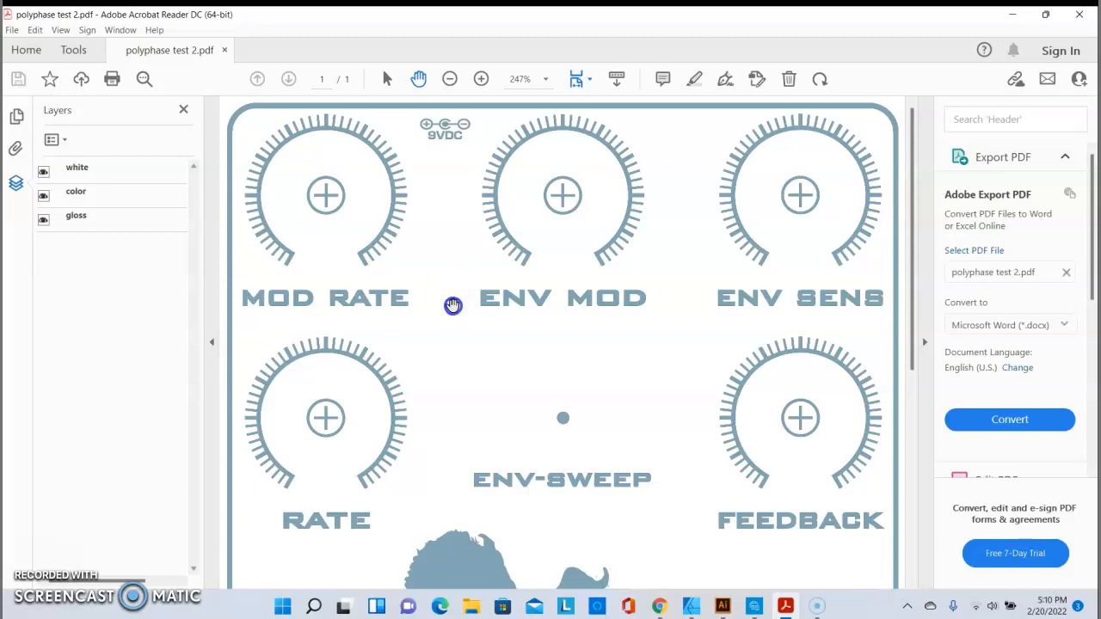
mouse_move(447, 304)
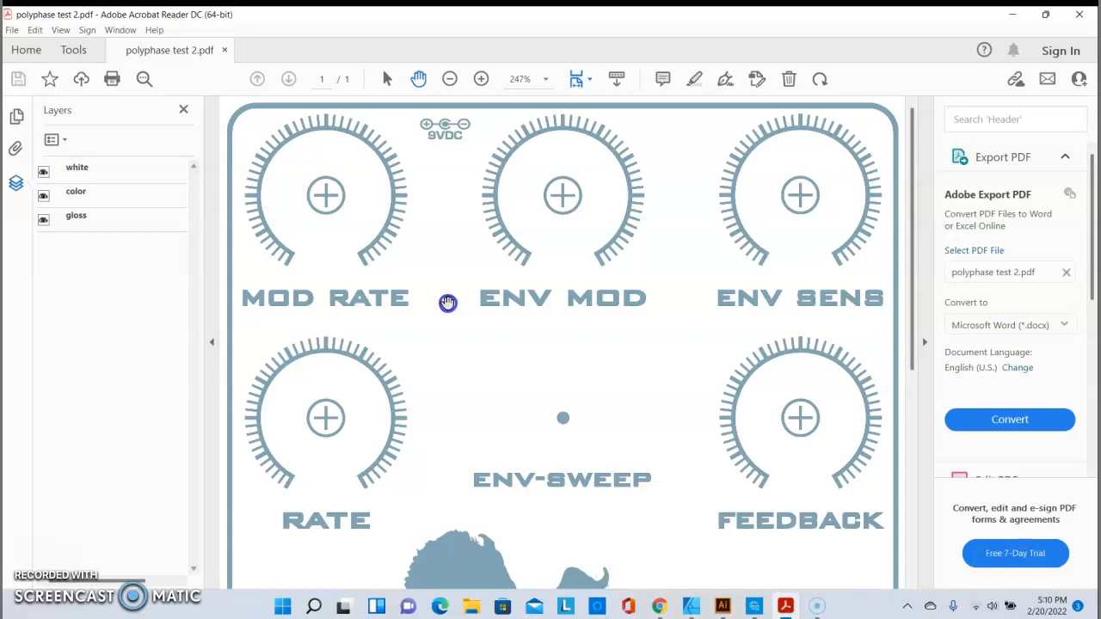
mouse_move(489, 341)
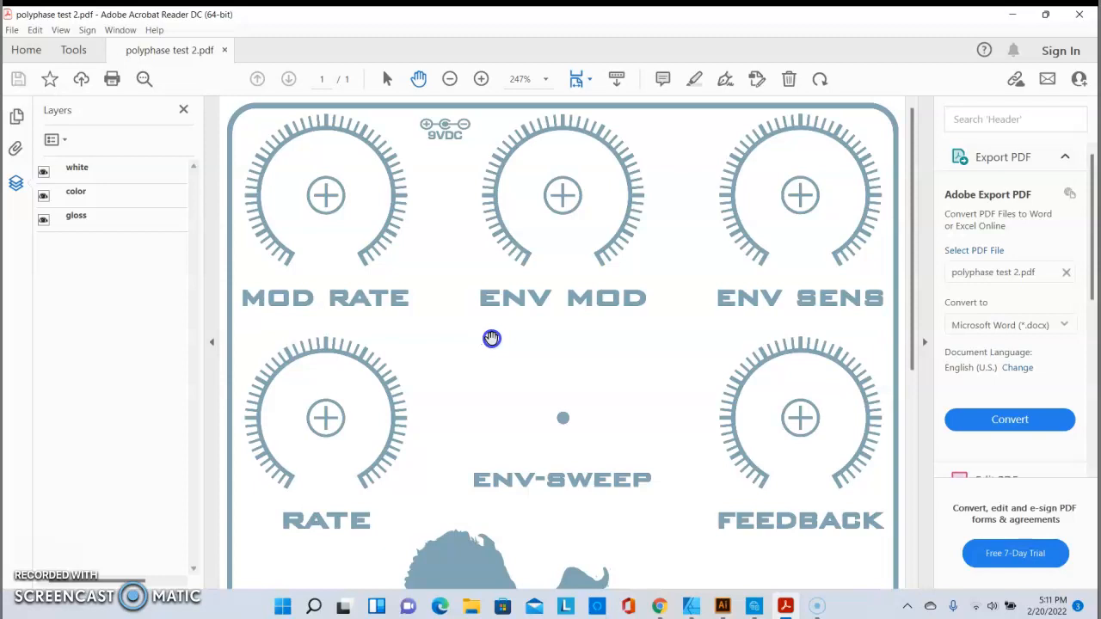
mouse_move(493, 336)
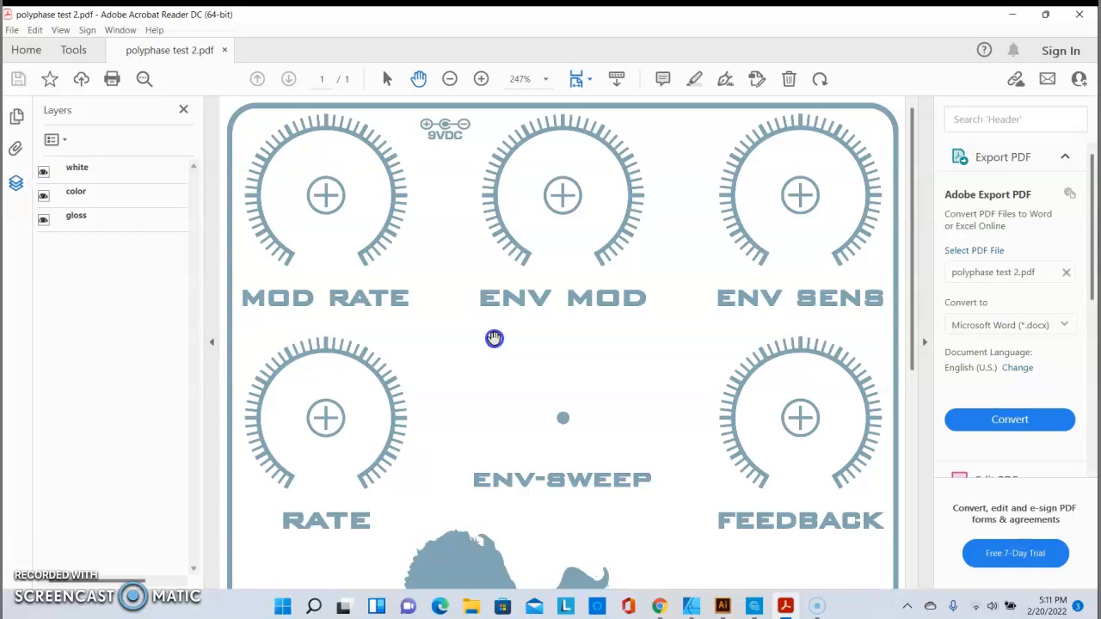
mouse_move(499, 344)
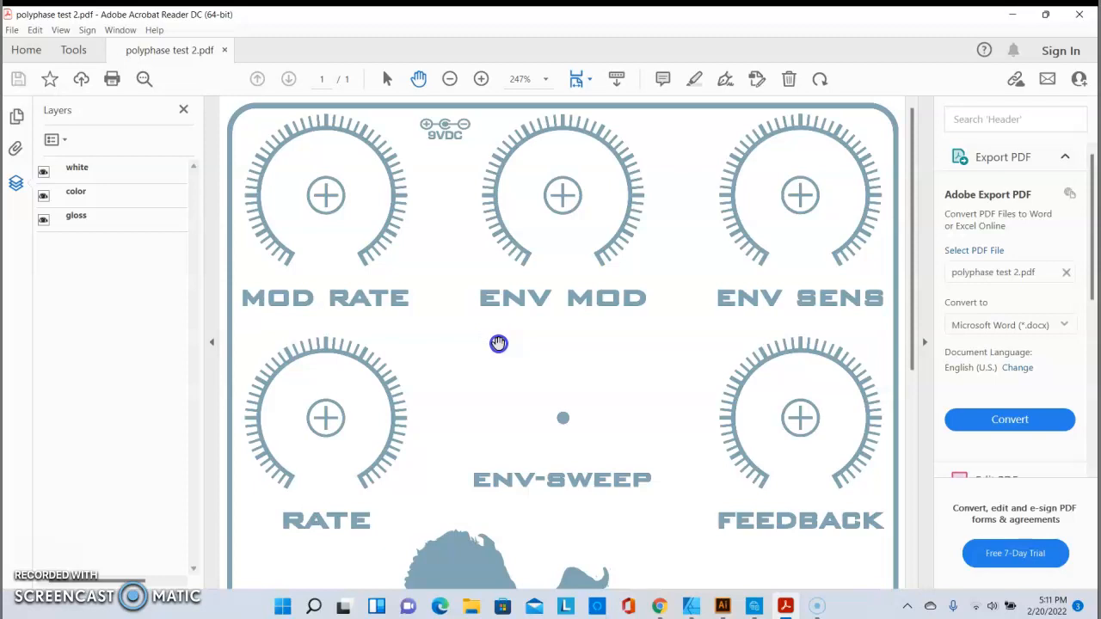
mouse_move(507, 342)
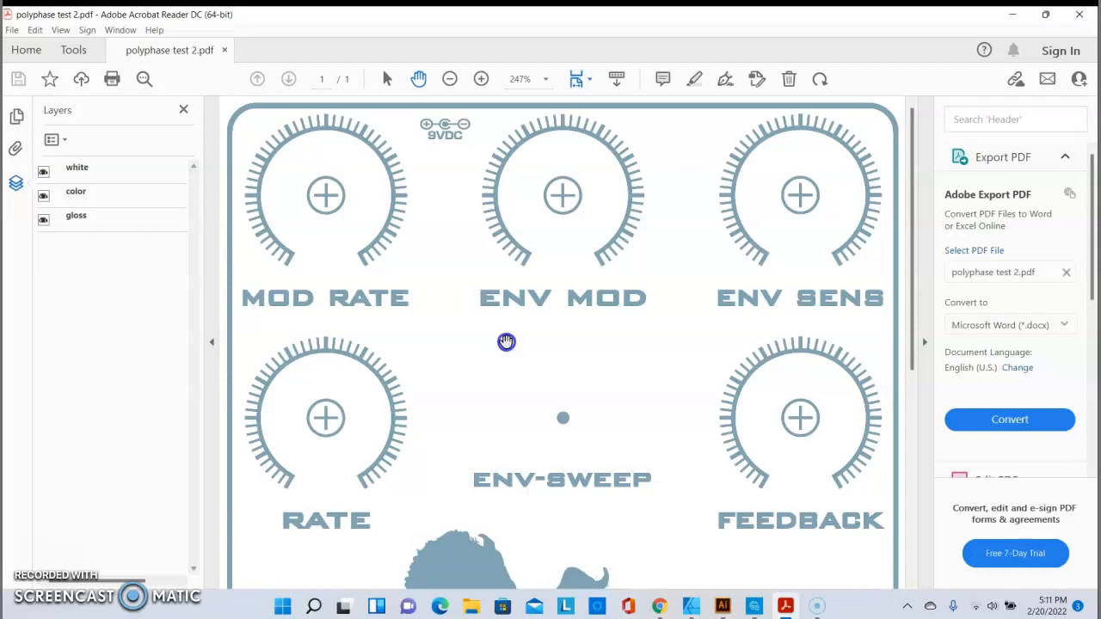
mouse_move(510, 344)
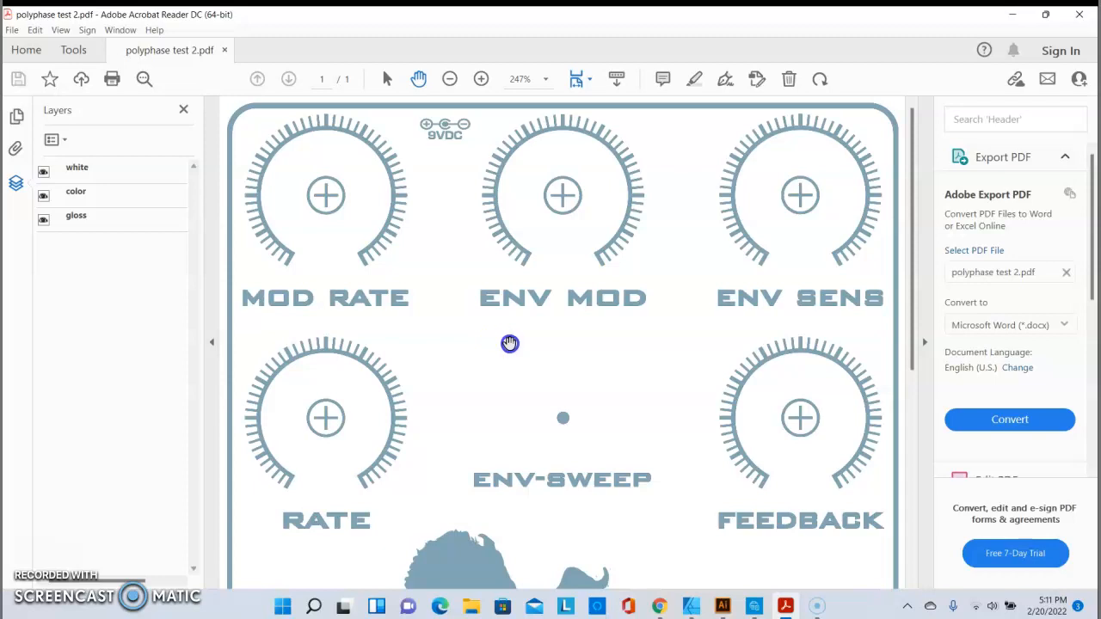
mouse_move(510, 349)
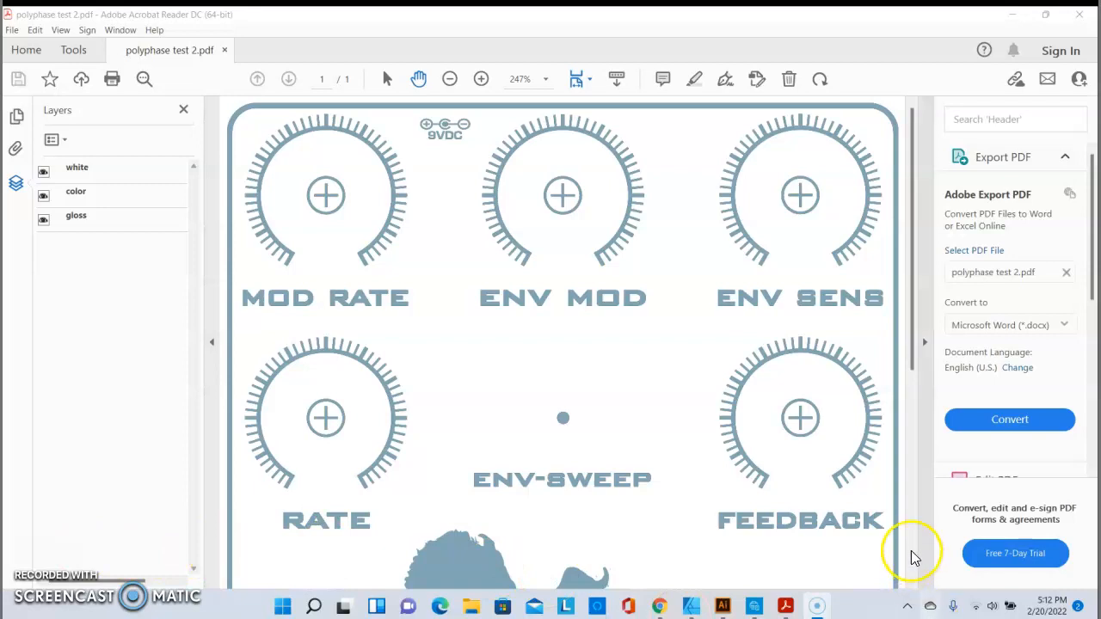
mouse_move(723, 607)
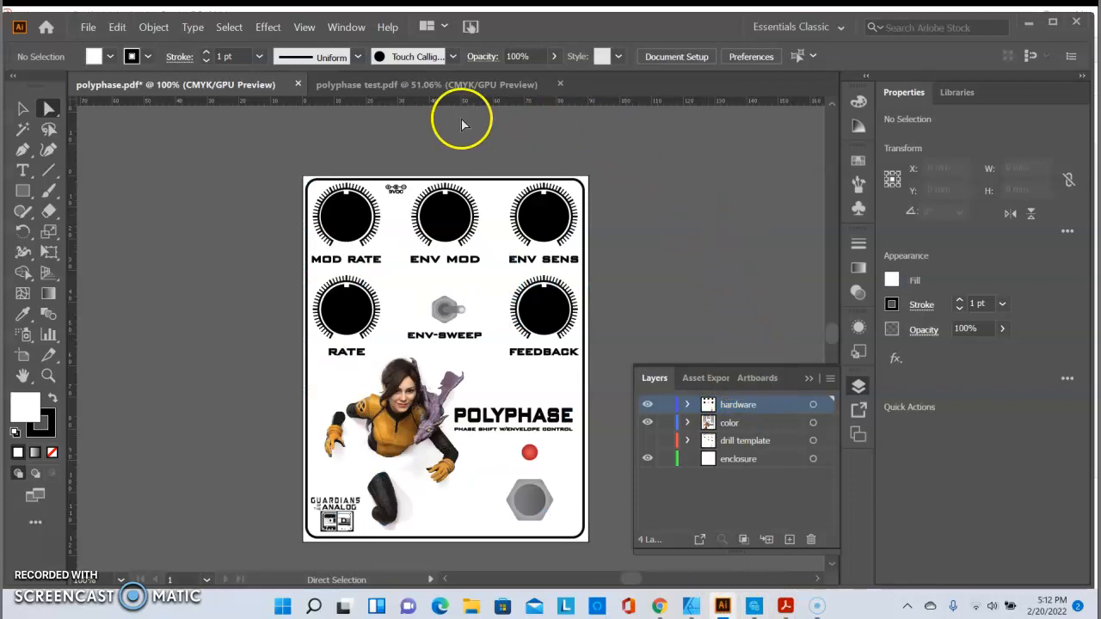
Switch to the polyphase test.pdf document and expand Layer 1 to browse its paths.
click(426, 84)
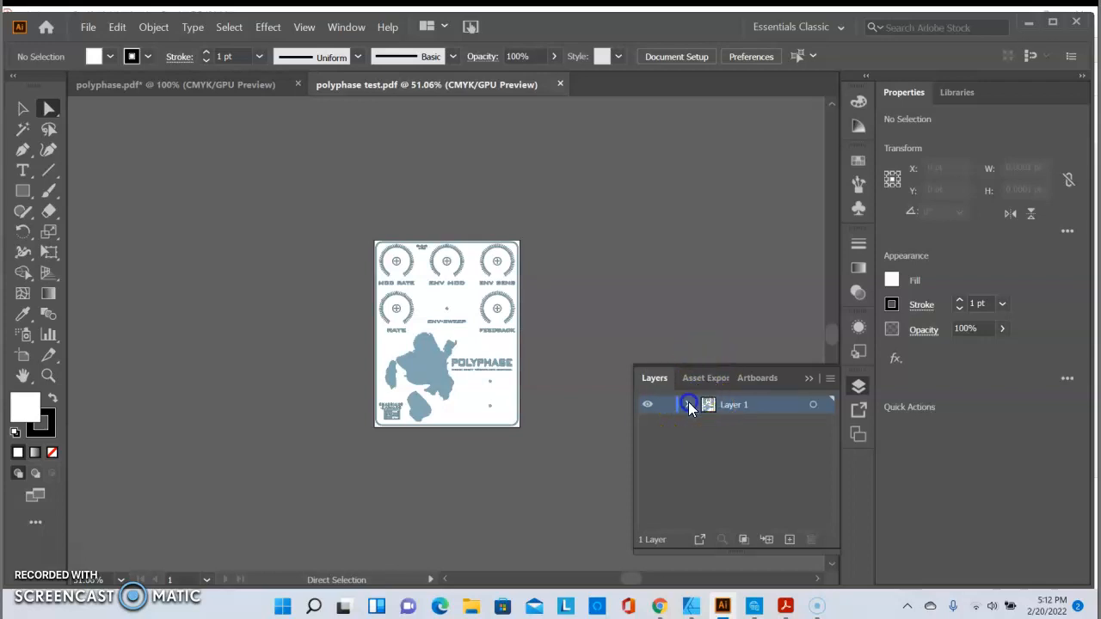
click(689, 404)
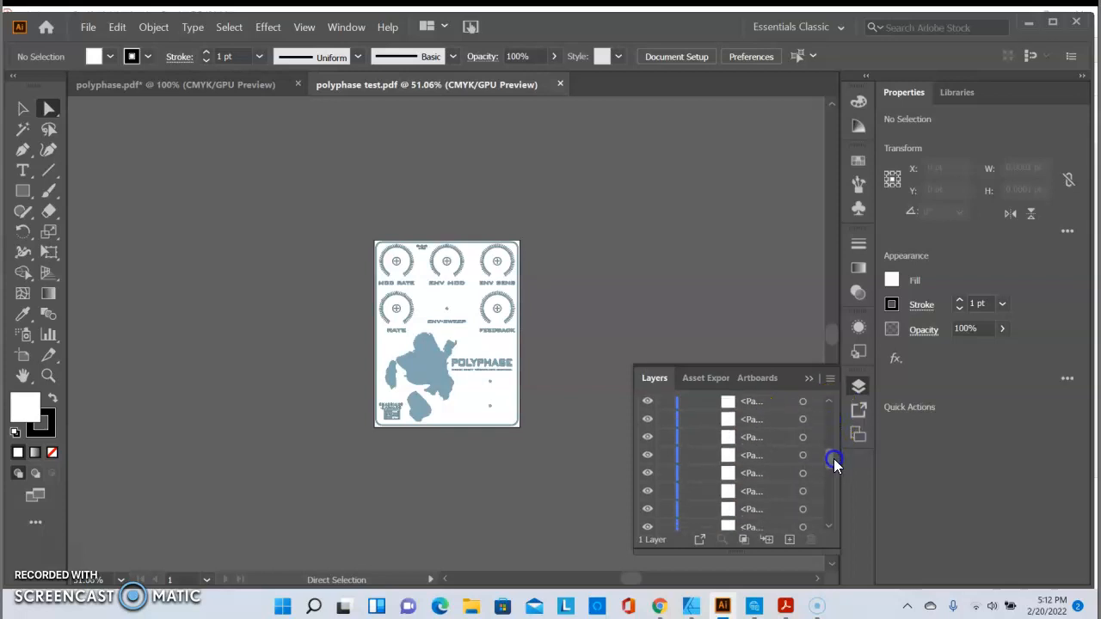
scroll(down, 3)
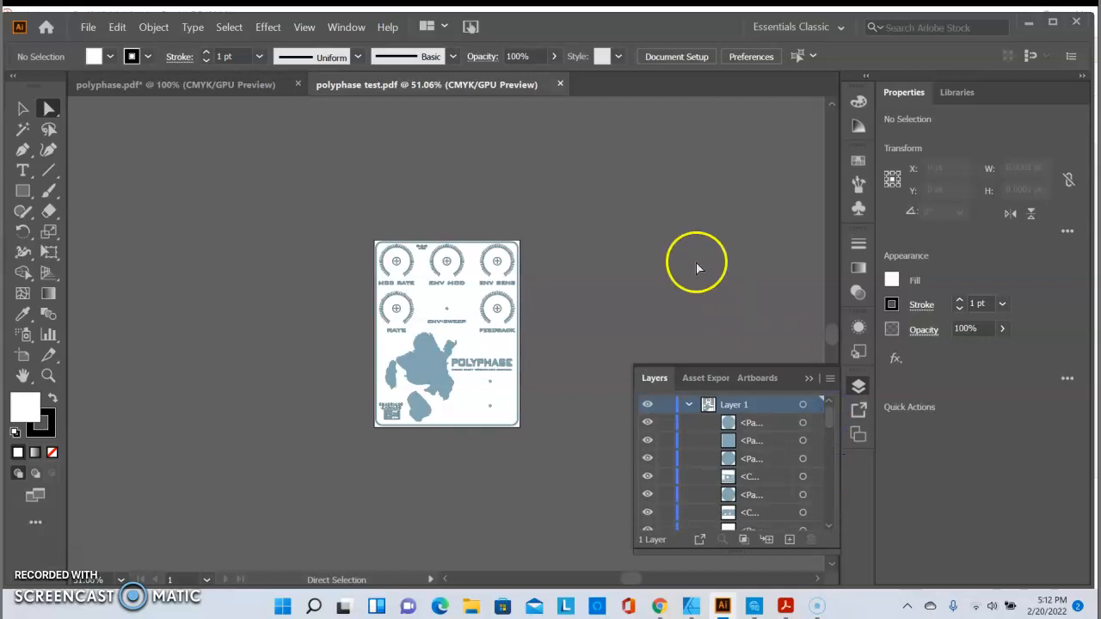
mouse_move(679, 245)
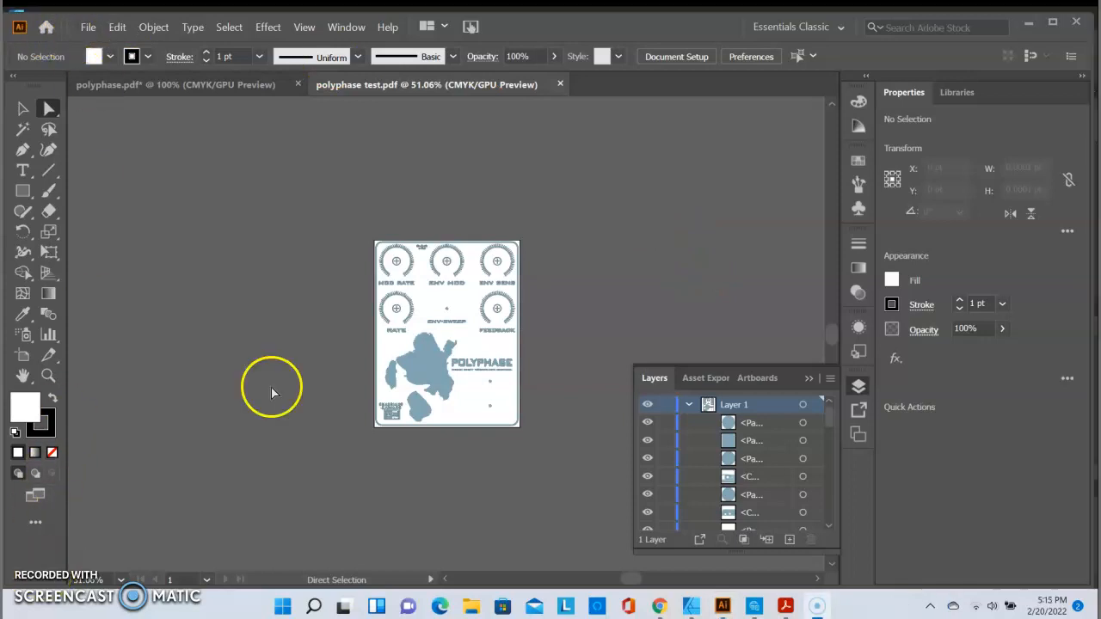
mouse_move(290, 328)
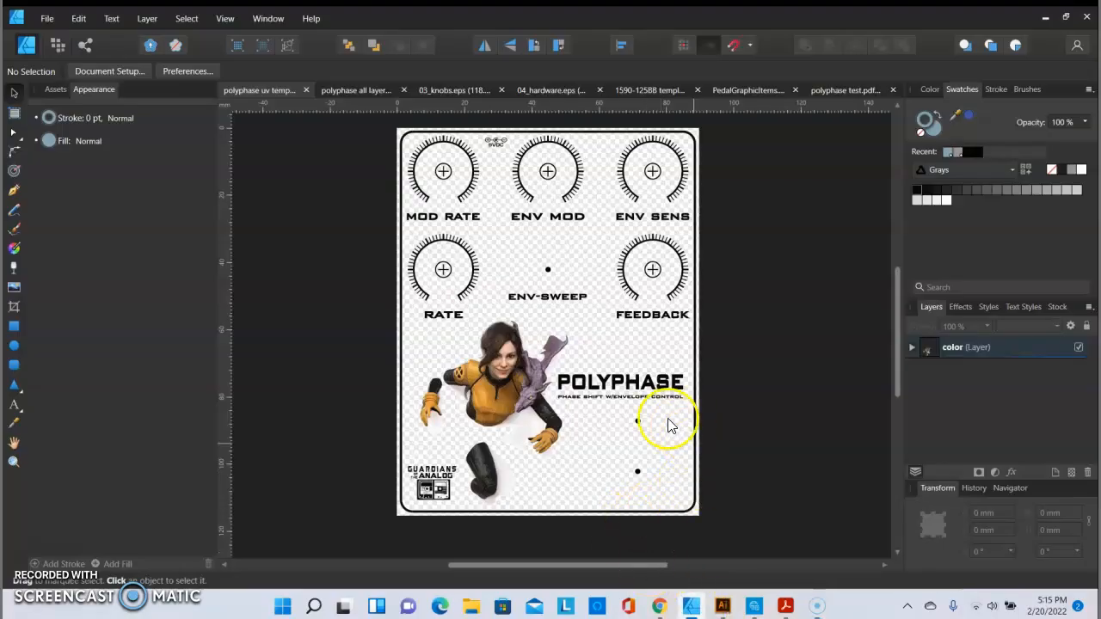
mouse_move(632, 381)
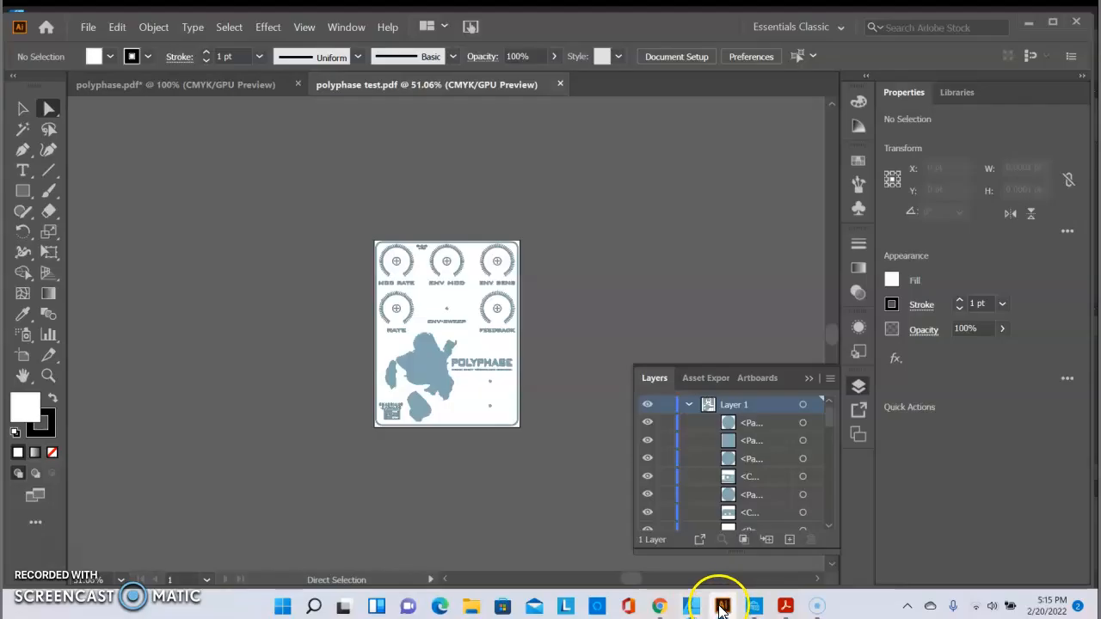
Save the document as 'polyphase test 3' and duplicate Layer 1.
click(88, 27)
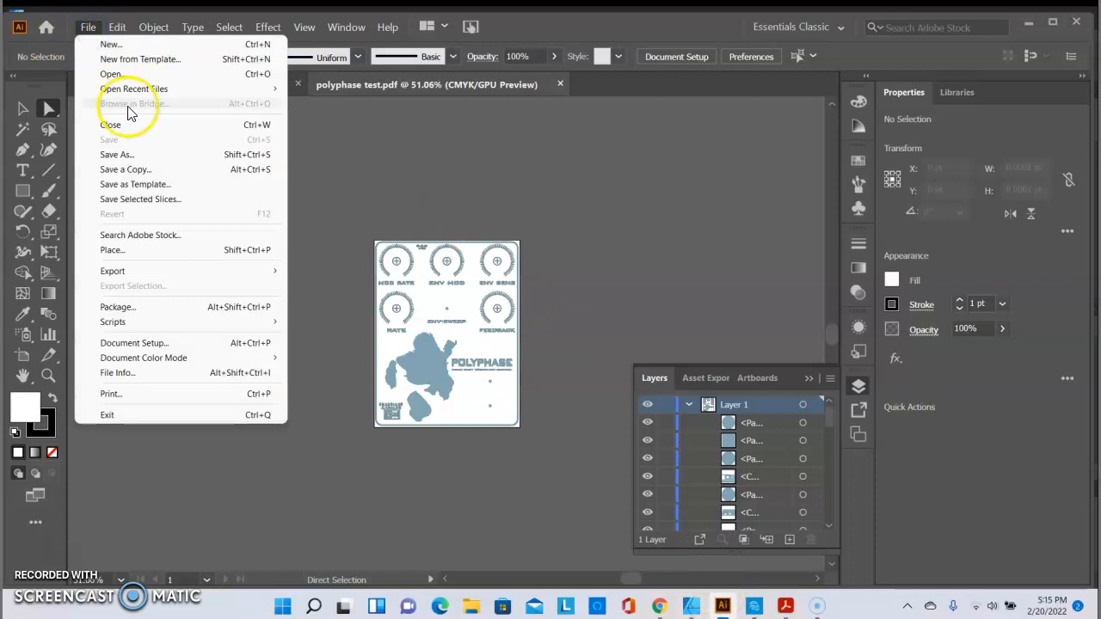
click(112, 74)
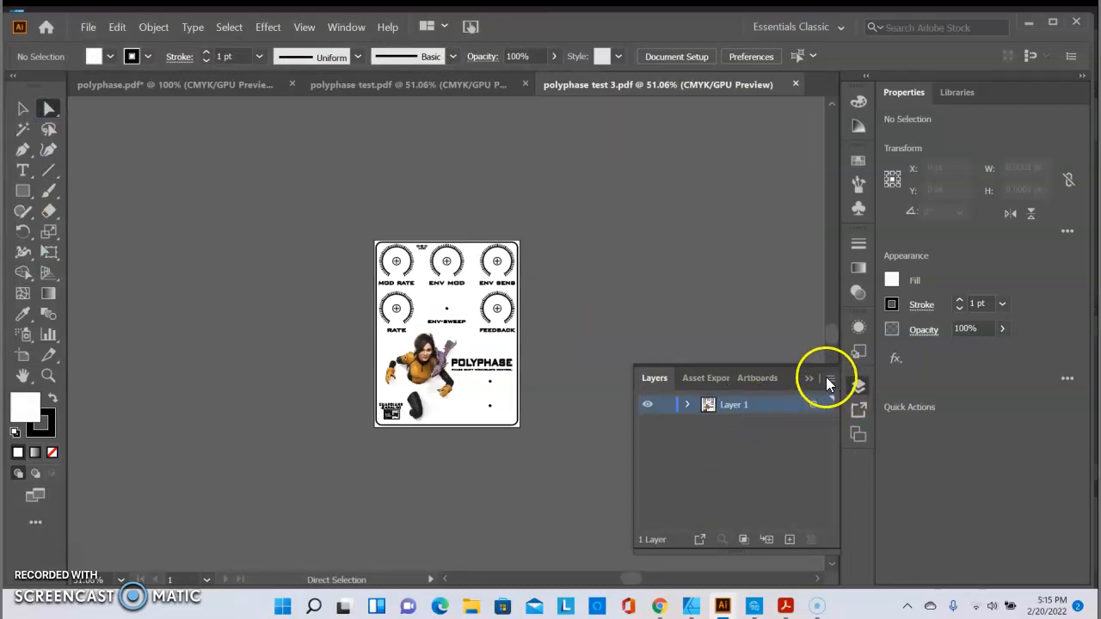
click(829, 379)
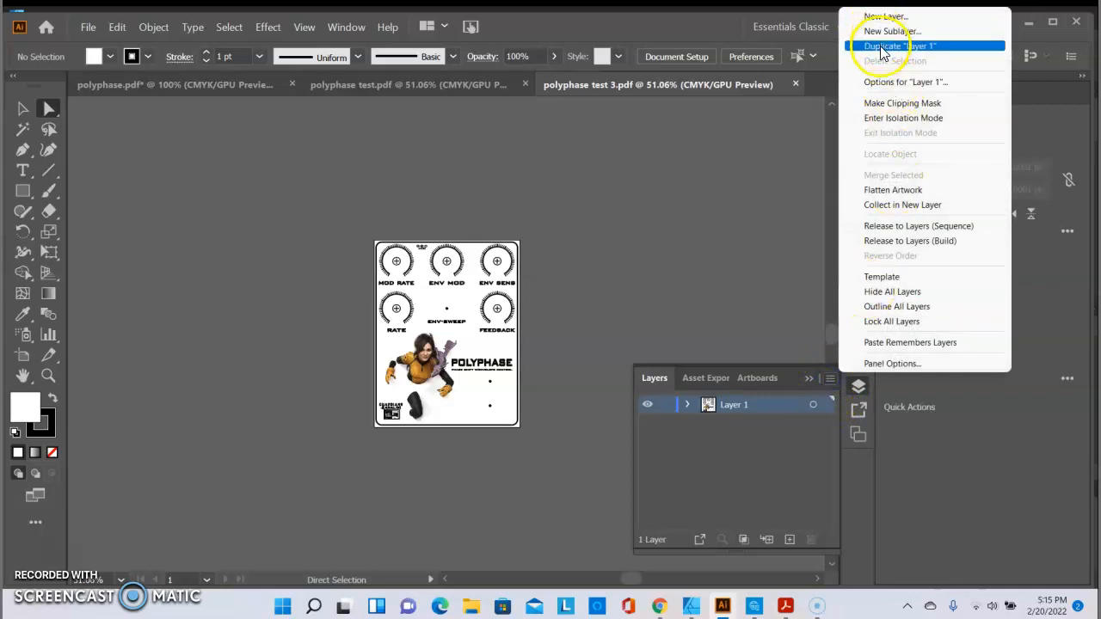
click(900, 46)
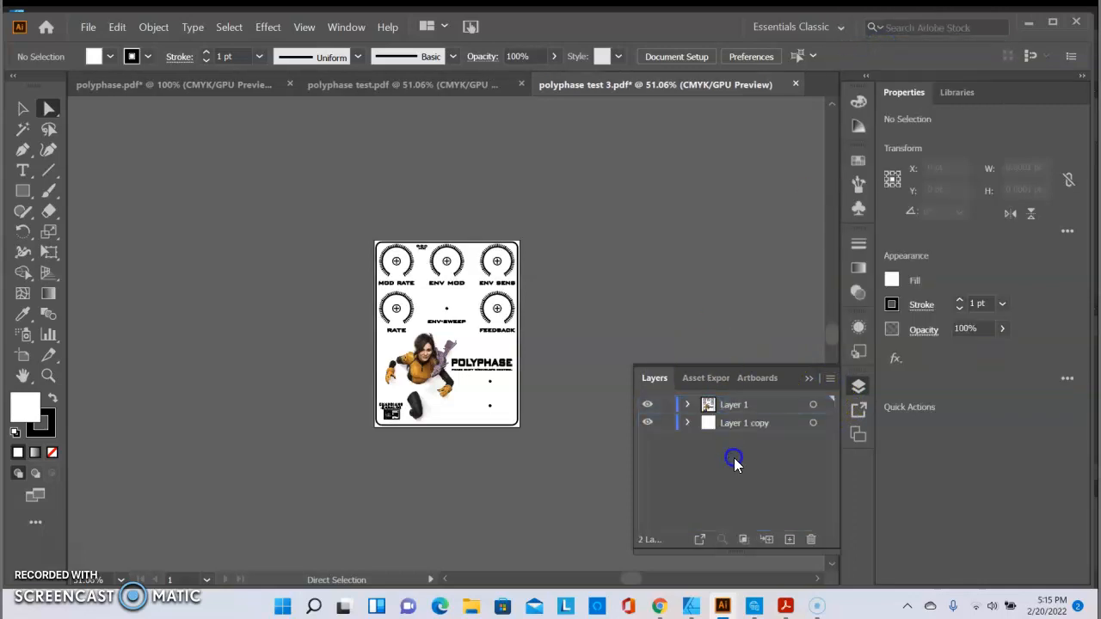
Name the Layer 1 copies 'white' and 'gloss'.
double_click(744, 422)
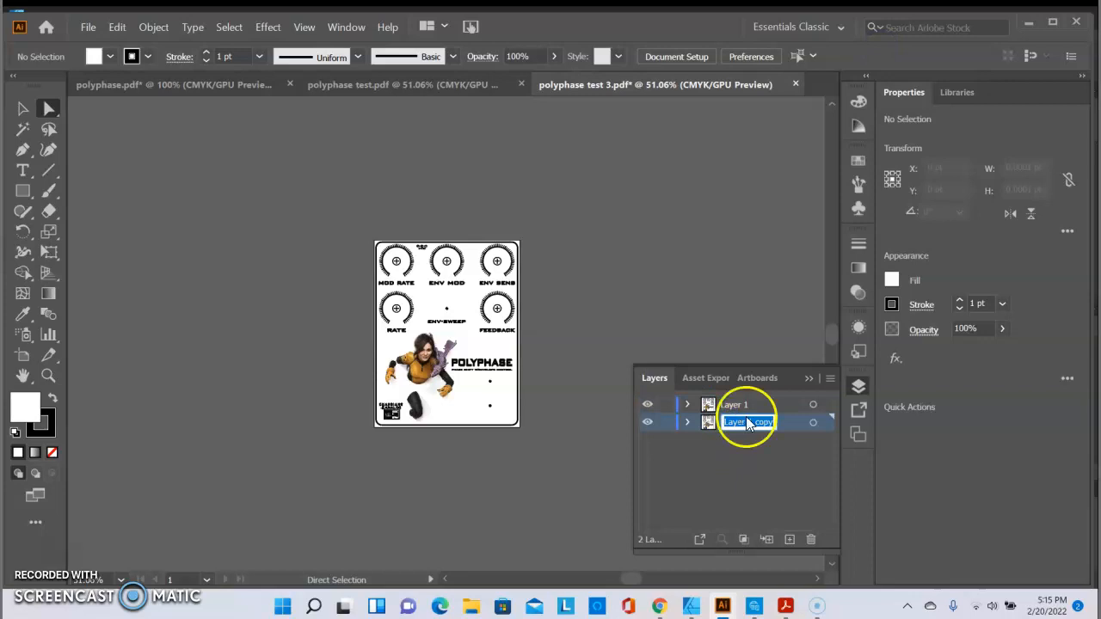
text(white)
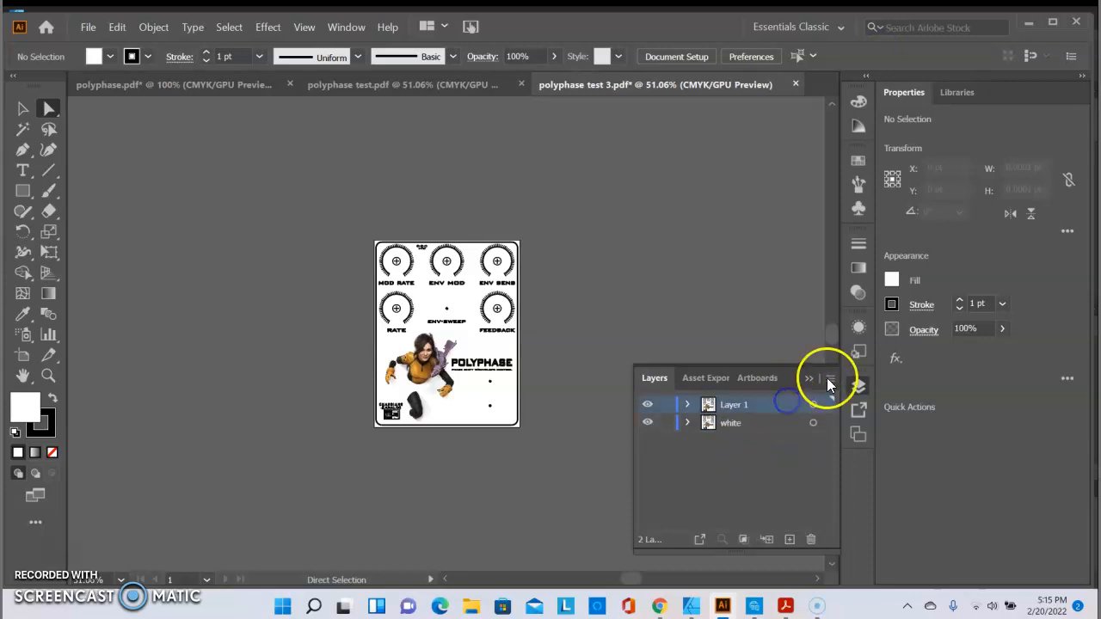
click(830, 377)
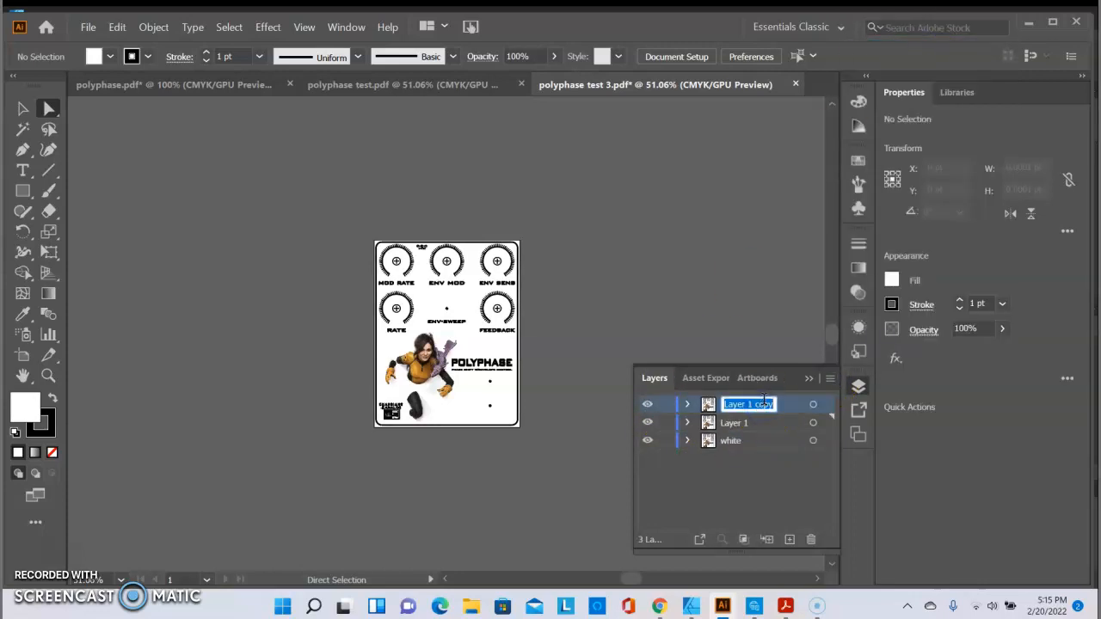
text(gloss)
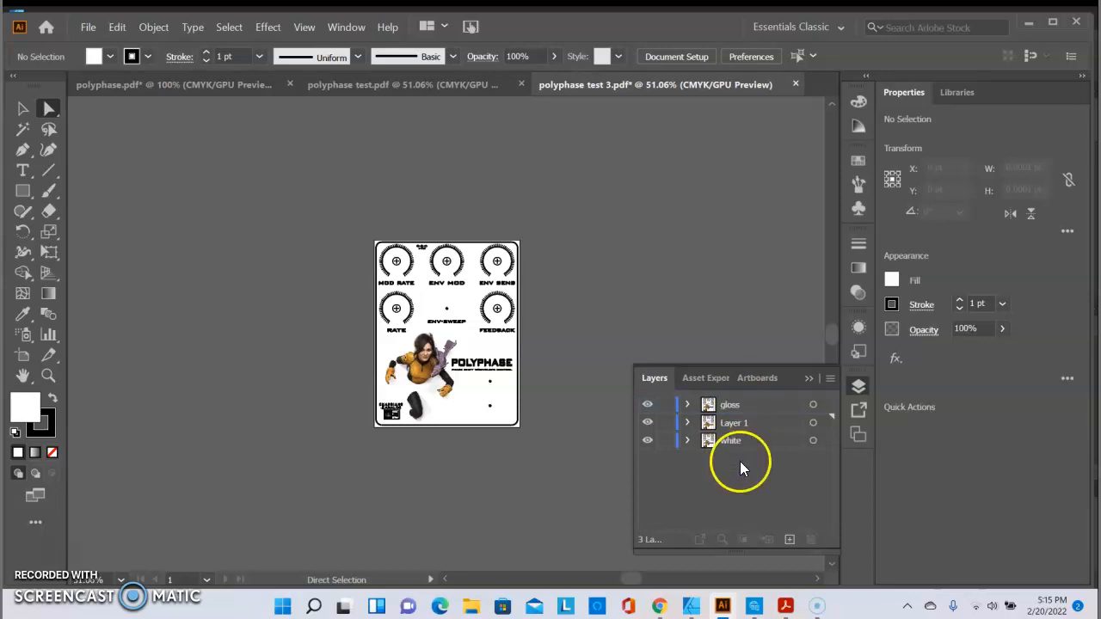
mouse_move(749, 465)
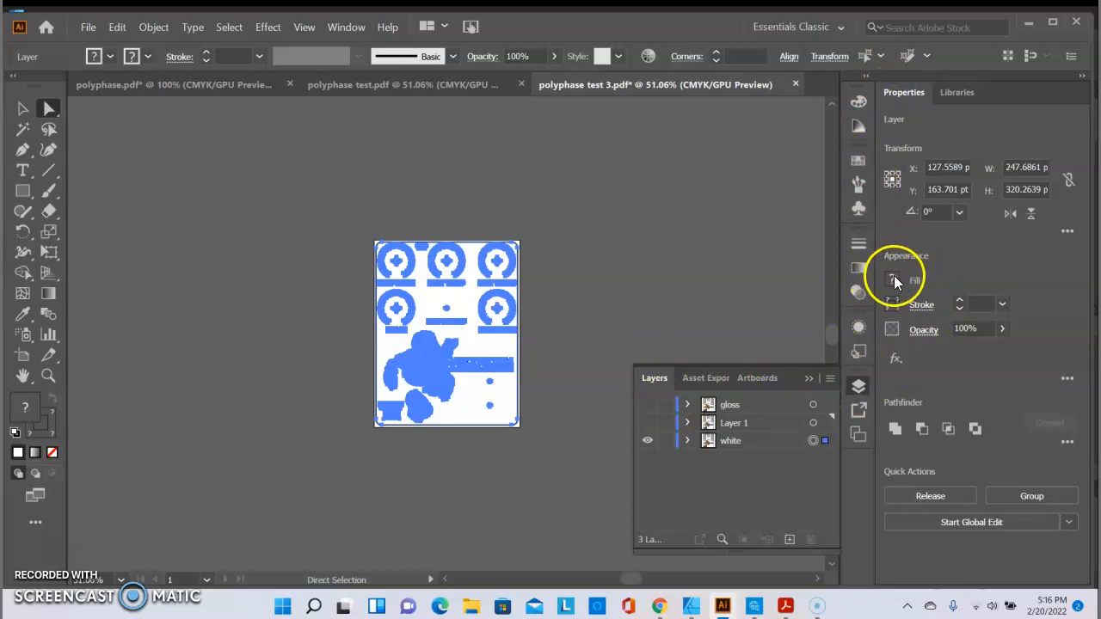
Fill the white layer's artwork with RDG_WHITE from the RolandVersaWorks swatch library.
click(892, 280)
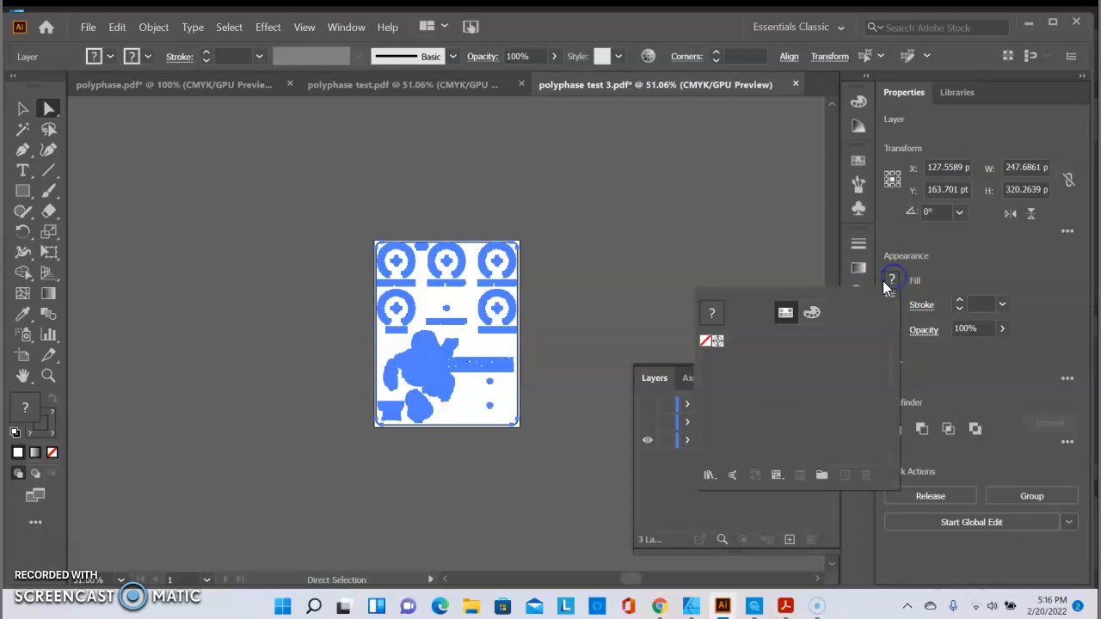
click(711, 475)
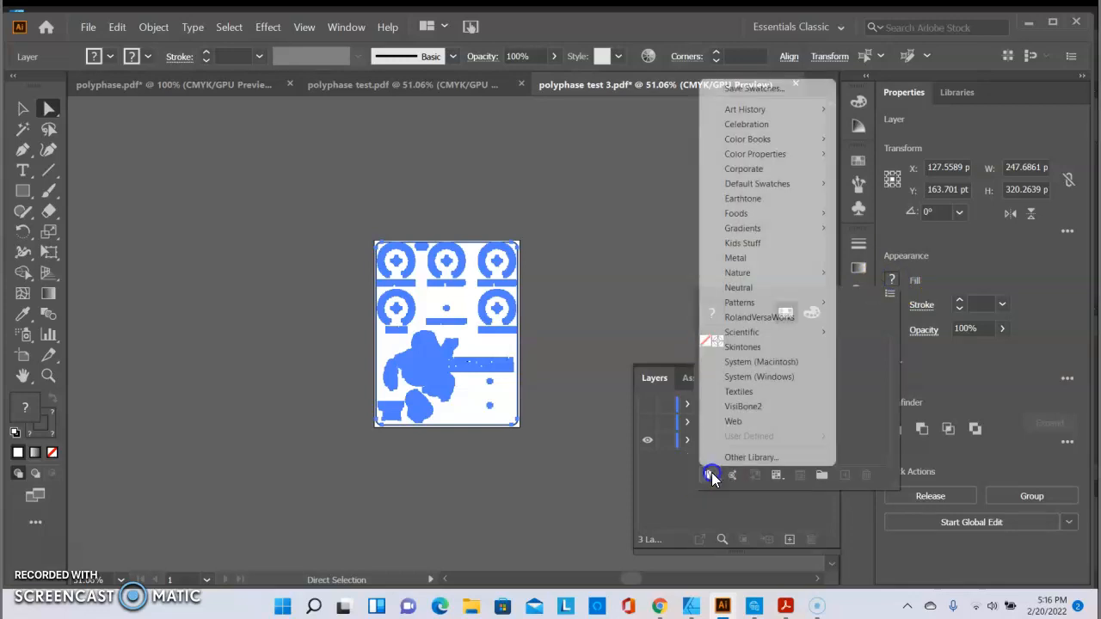
mouse_move(766, 316)
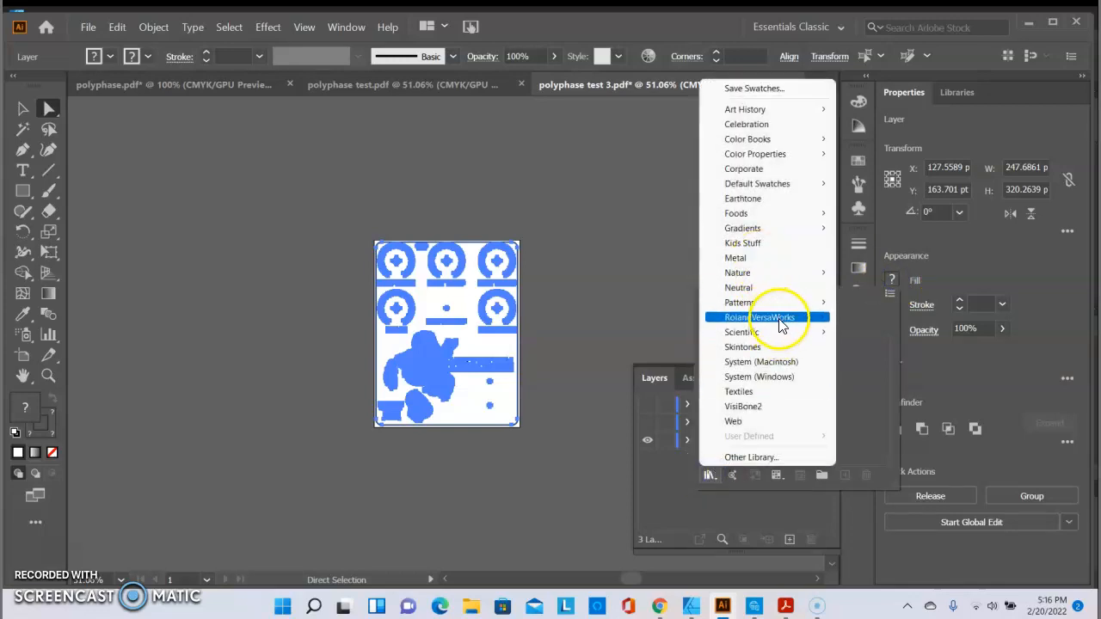
click(759, 316)
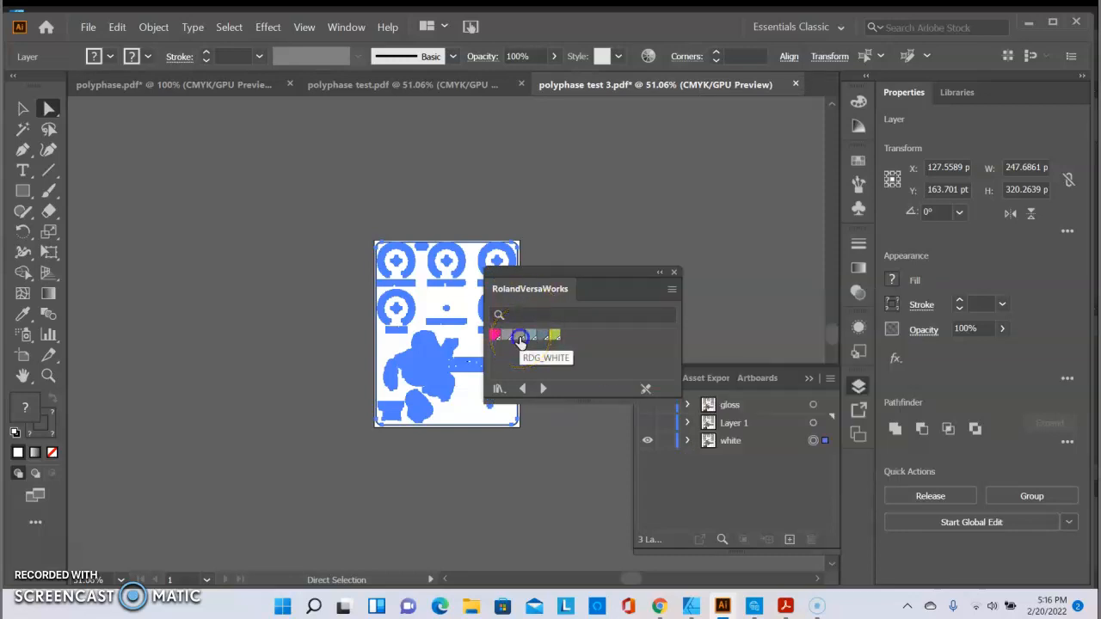
click(731, 440)
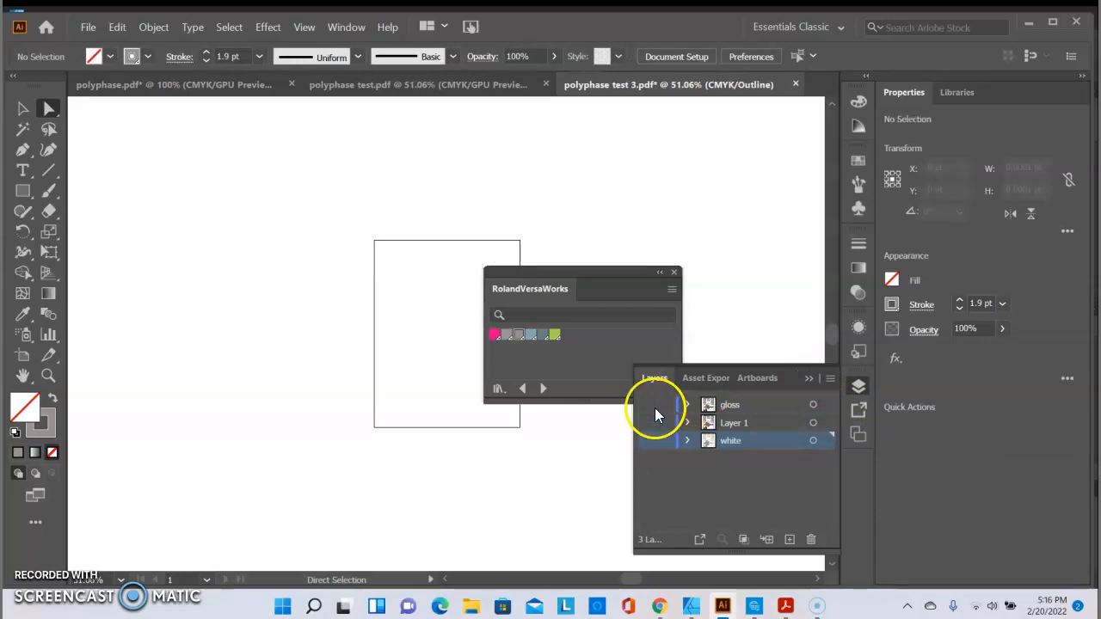
Show and select the gloss layer artwork, apply the Roland gloss swatch fill, then deselect.
click(647, 405)
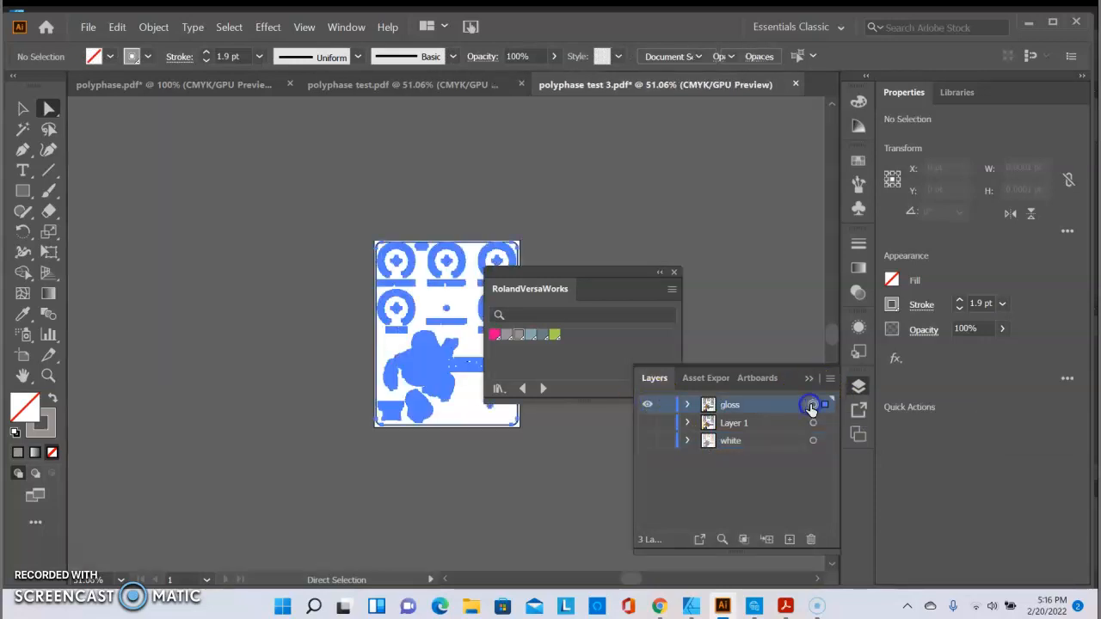
click(813, 405)
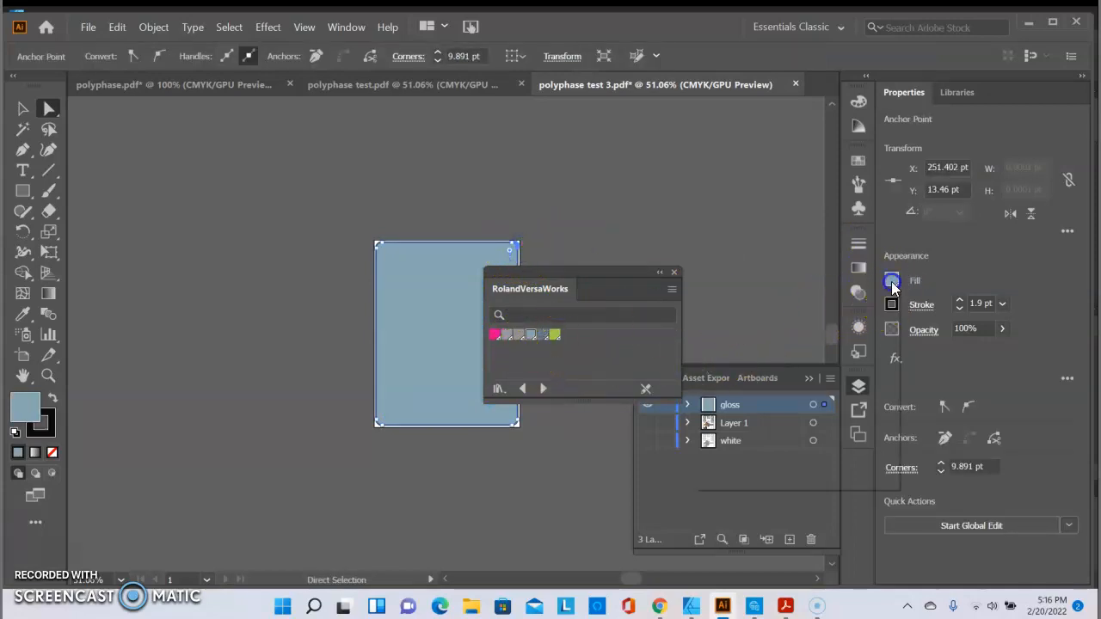
click(892, 281)
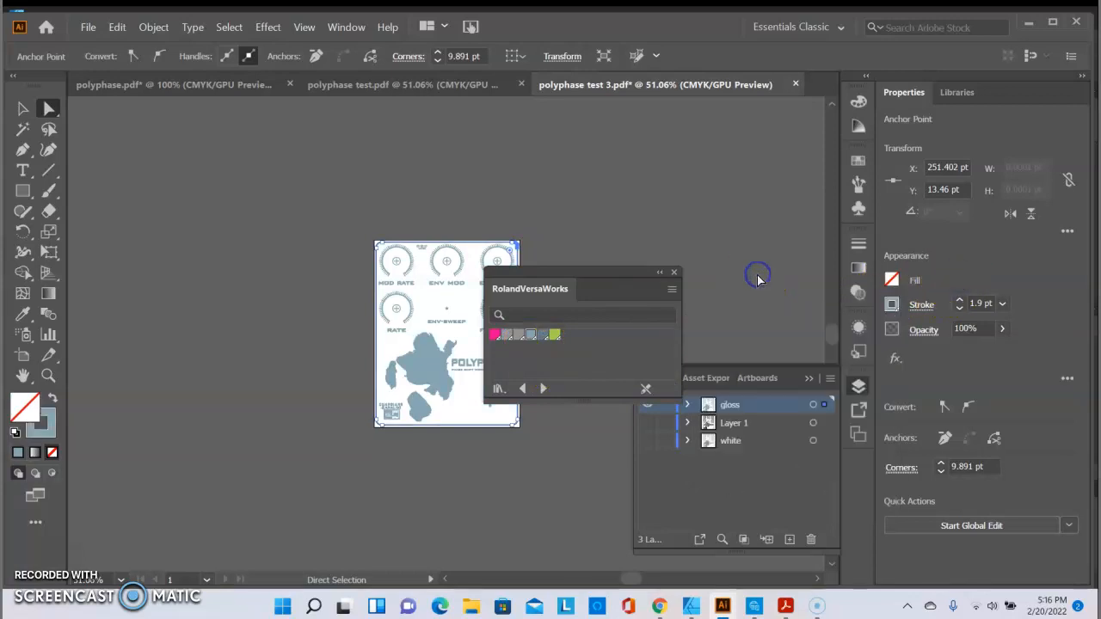
click(674, 272)
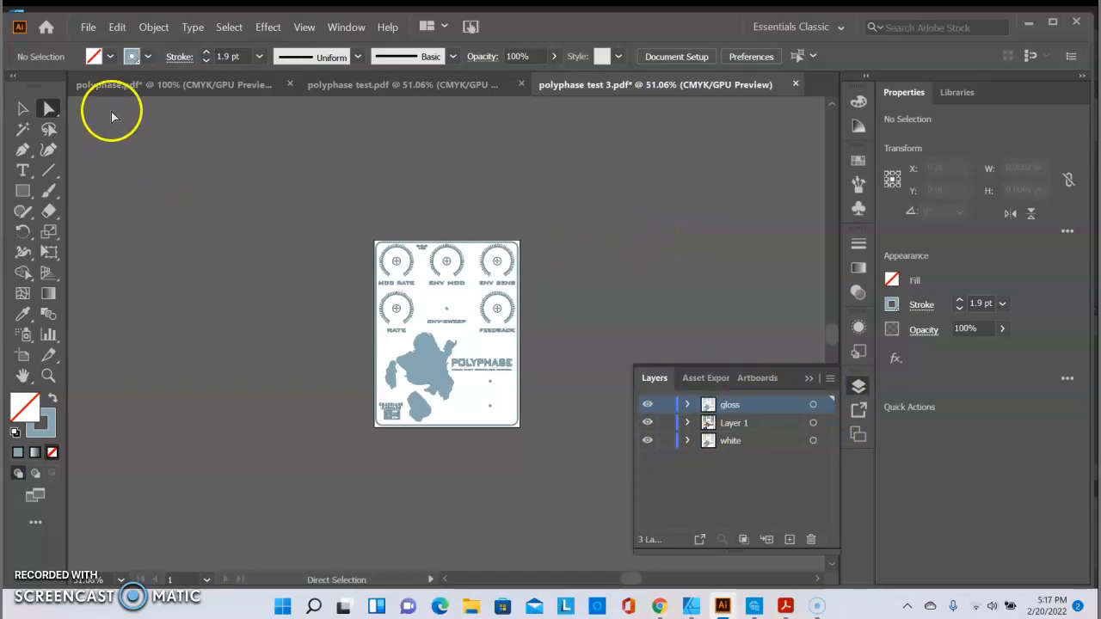
mouse_move(88, 27)
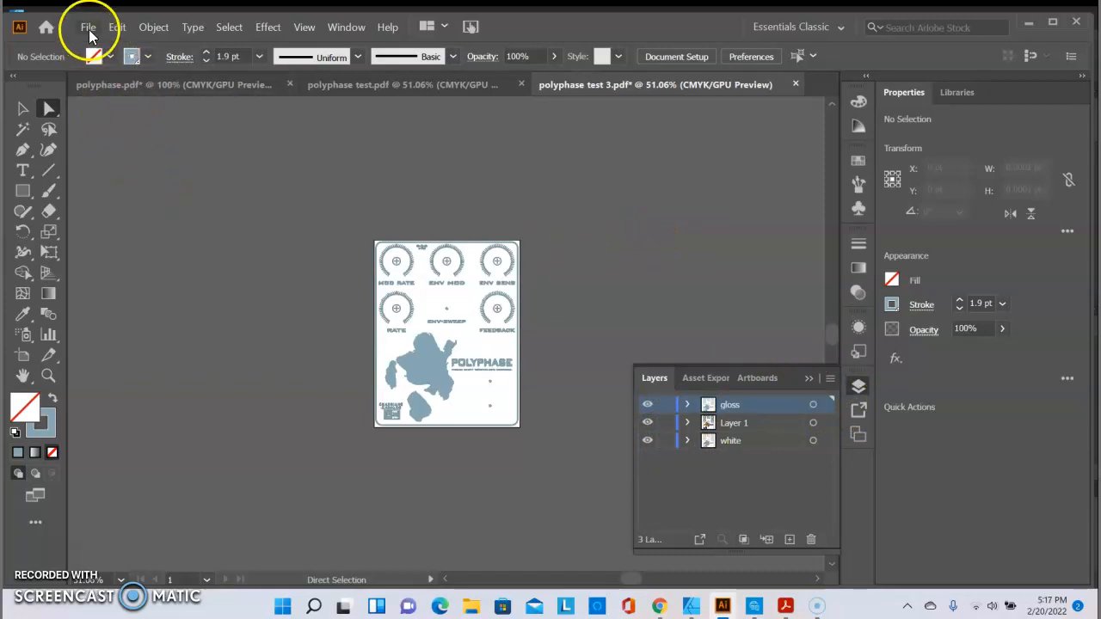
Save the polyphase test 3 document with its gloss, Layer 1 and white layers.
click(88, 27)
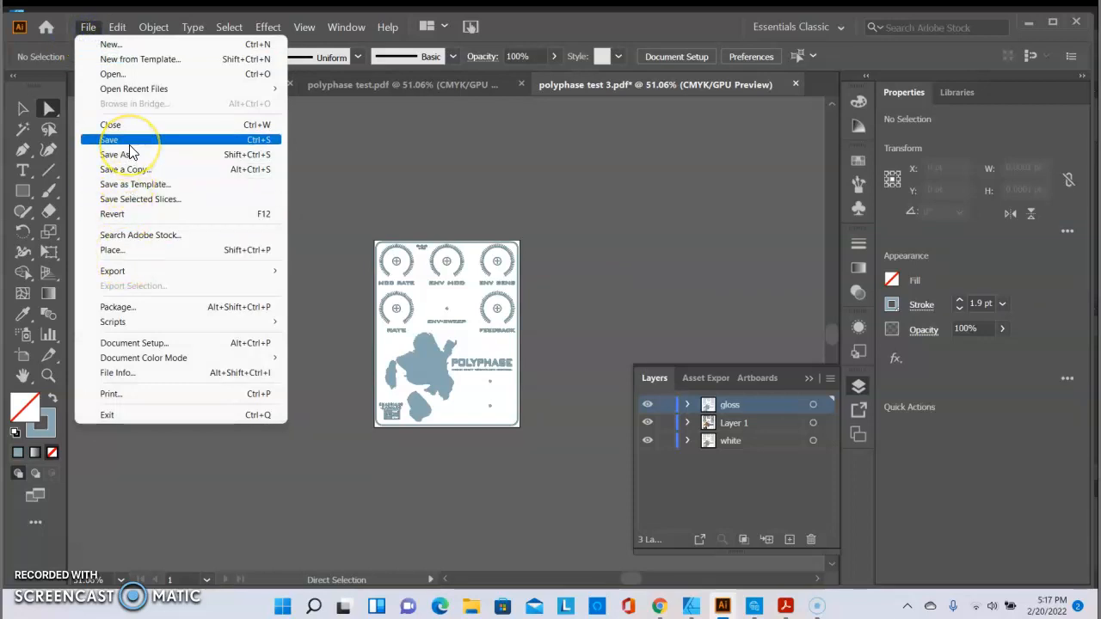
click(109, 139)
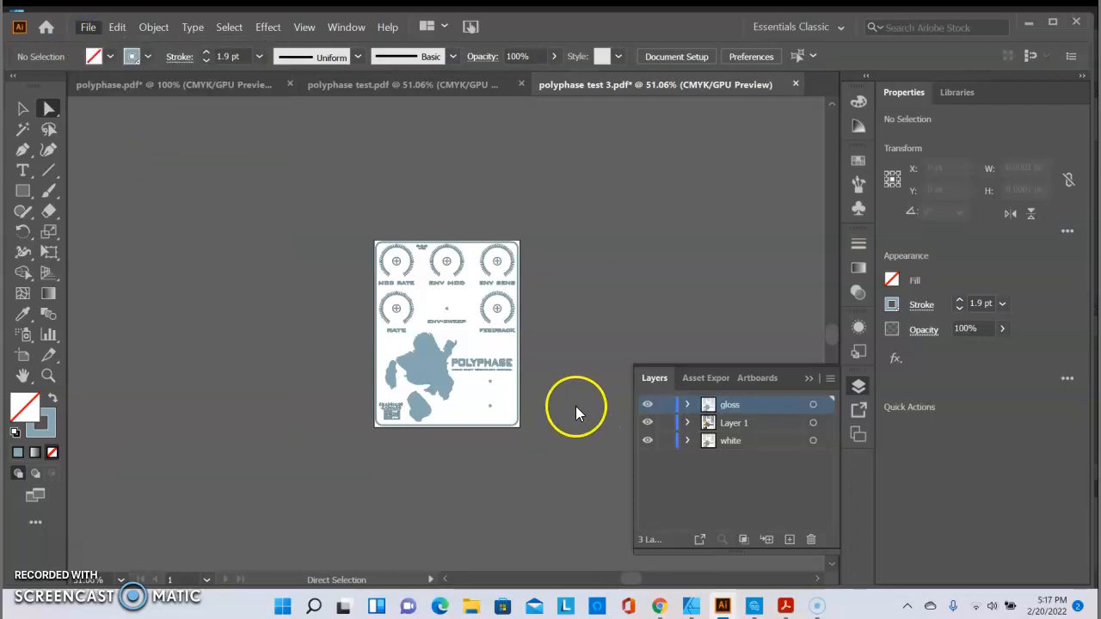
mouse_move(586, 395)
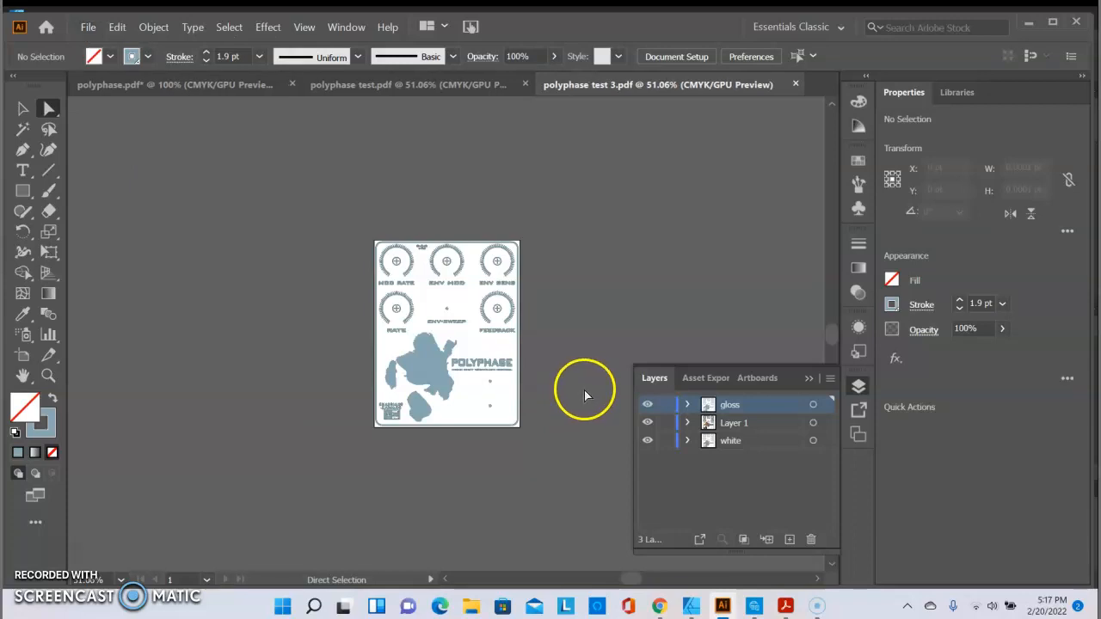
mouse_move(602, 413)
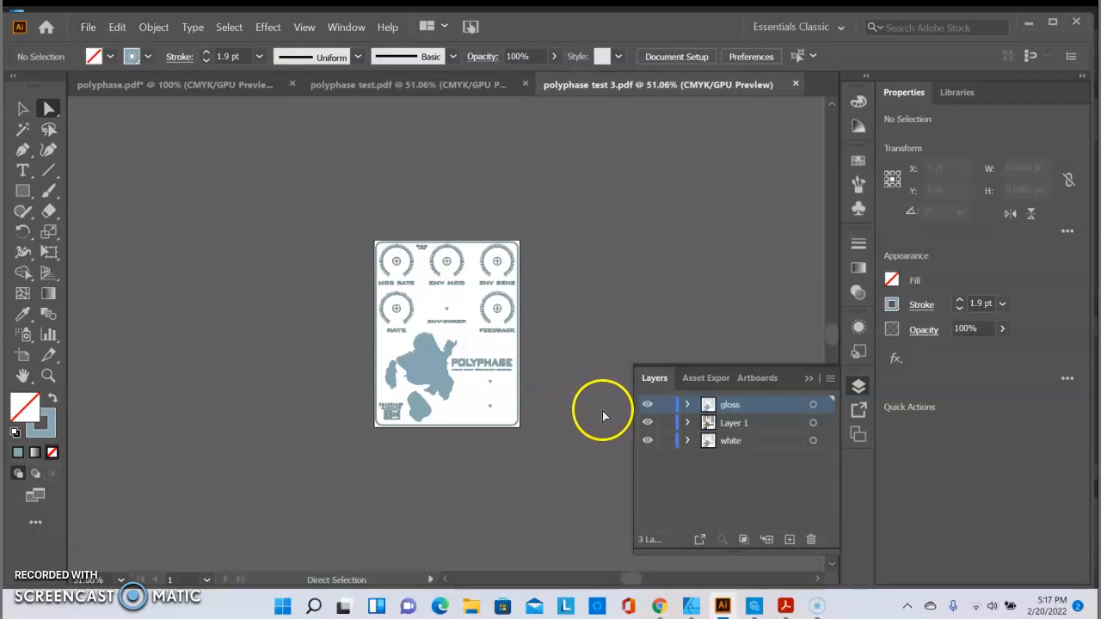
mouse_move(606, 407)
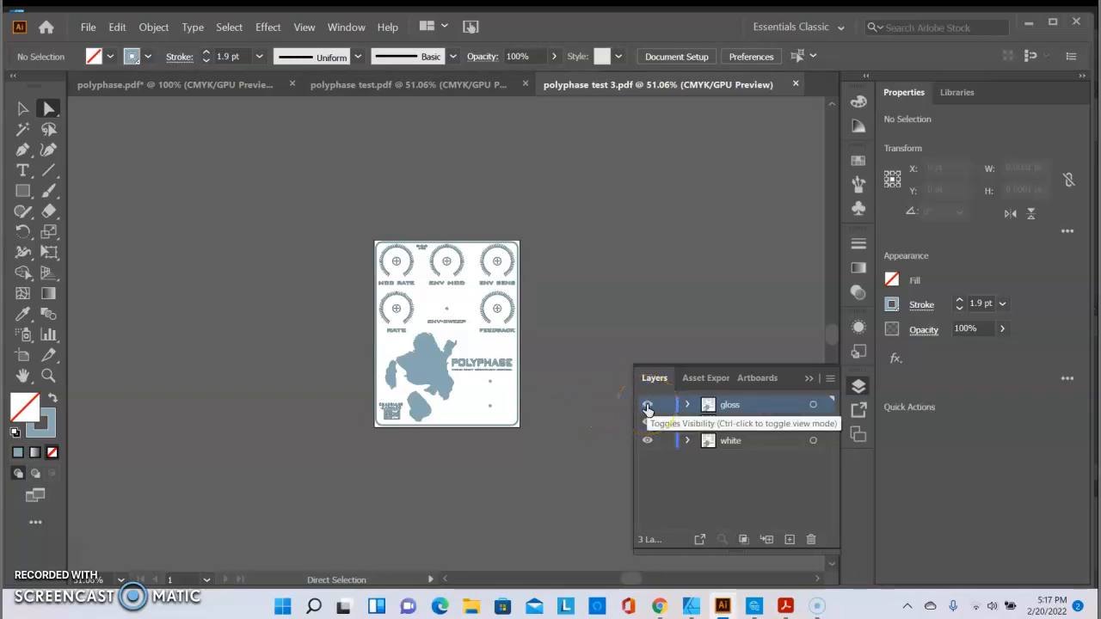
click(647, 404)
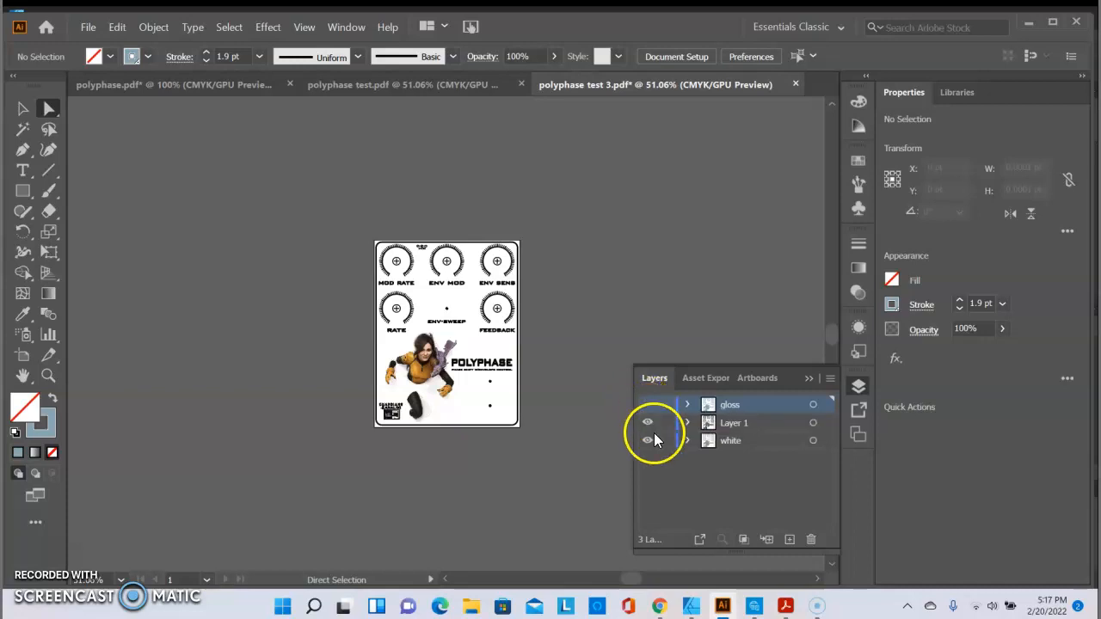
click(648, 422)
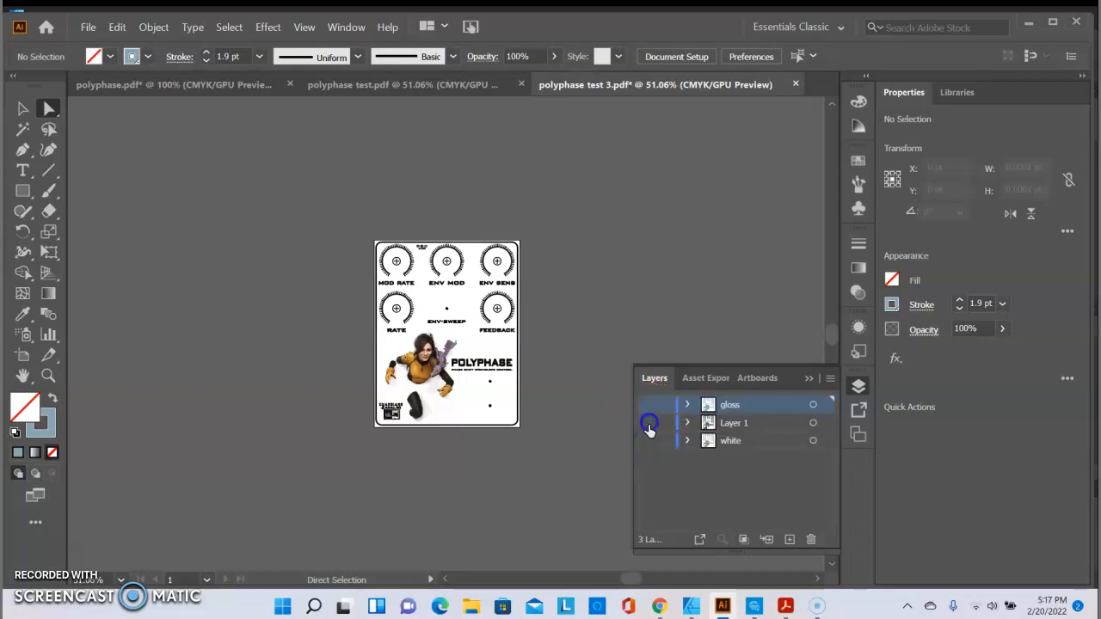
click(648, 404)
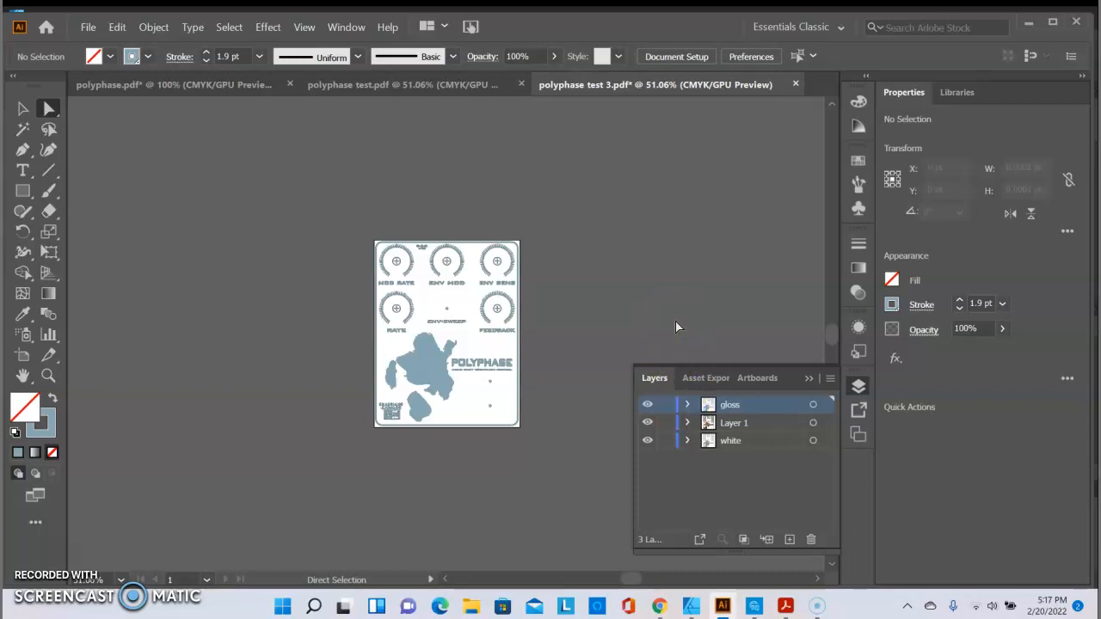
mouse_move(653, 230)
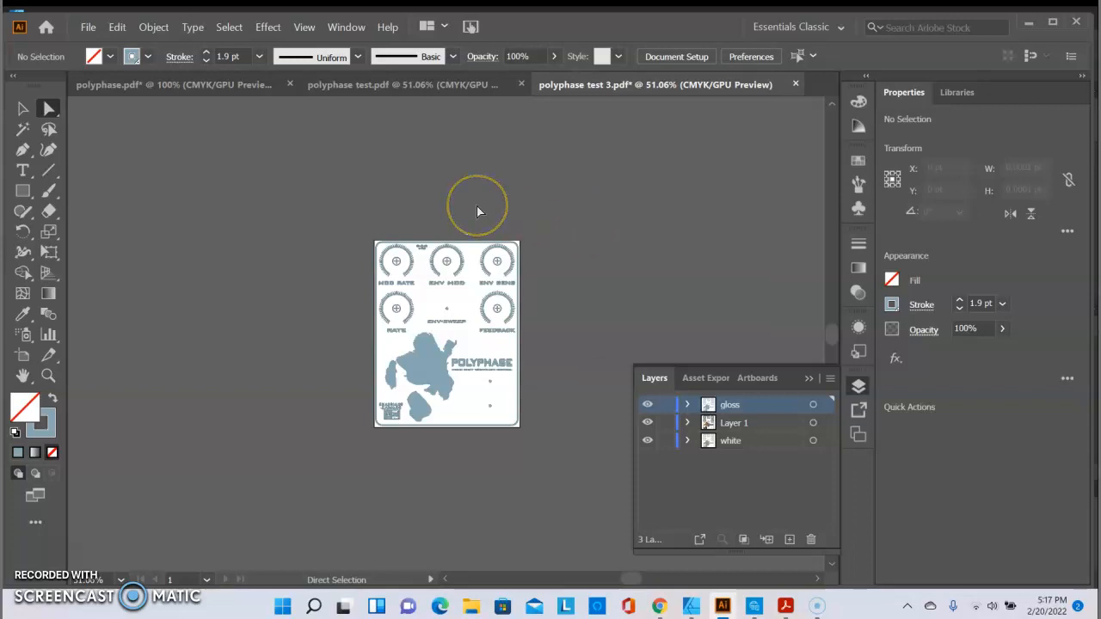
mouse_move(480, 212)
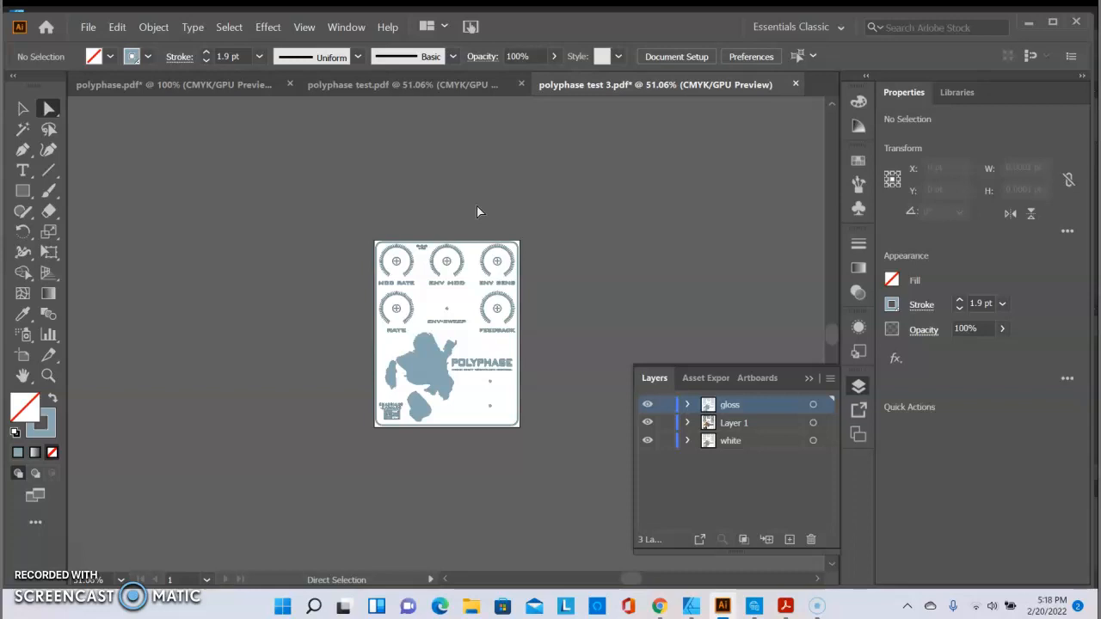
click(730, 404)
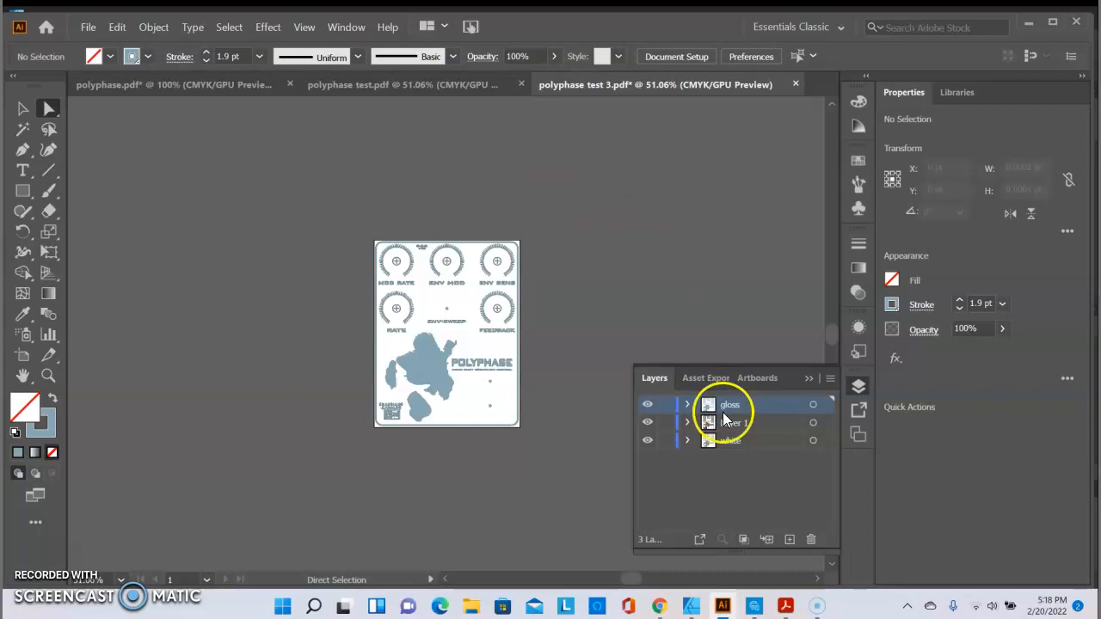